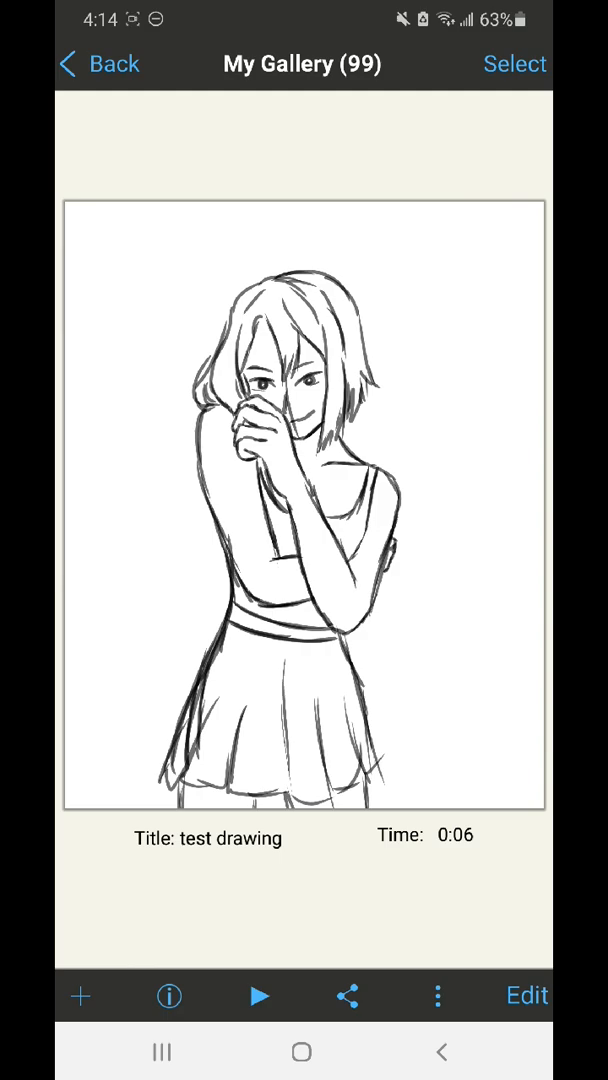
Open the 'test drawing' sketch, add a second layer and choose red as the drawing colour.
click(524, 996)
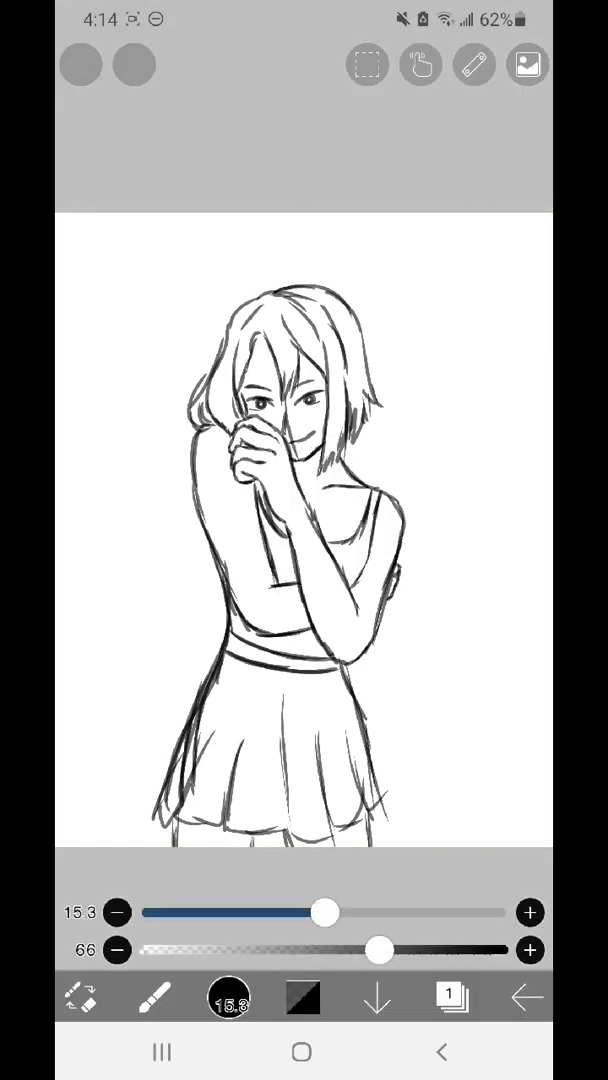
click(452, 1000)
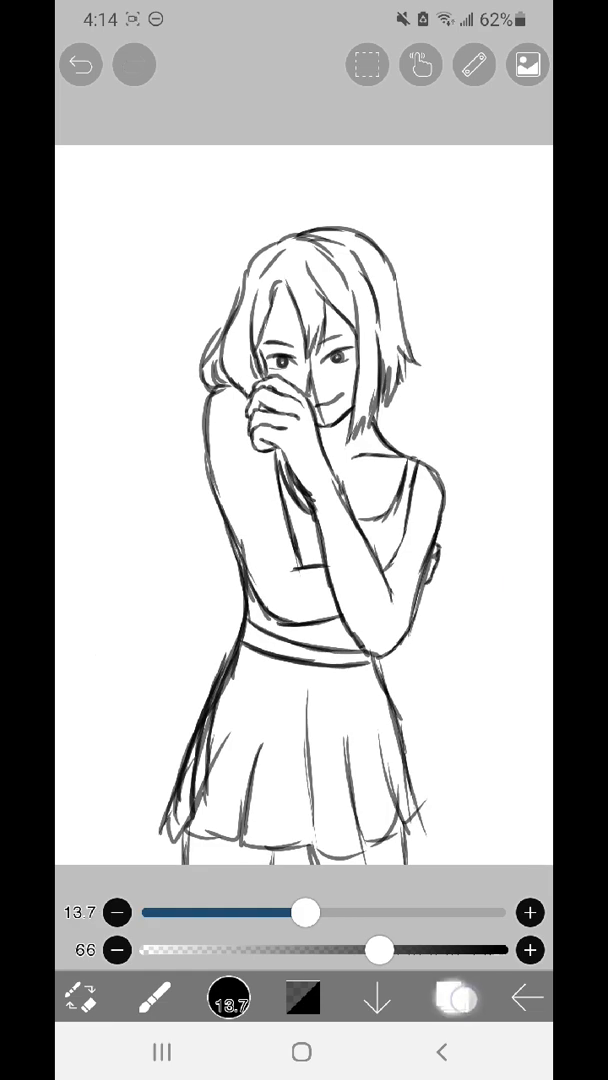
click(452, 996)
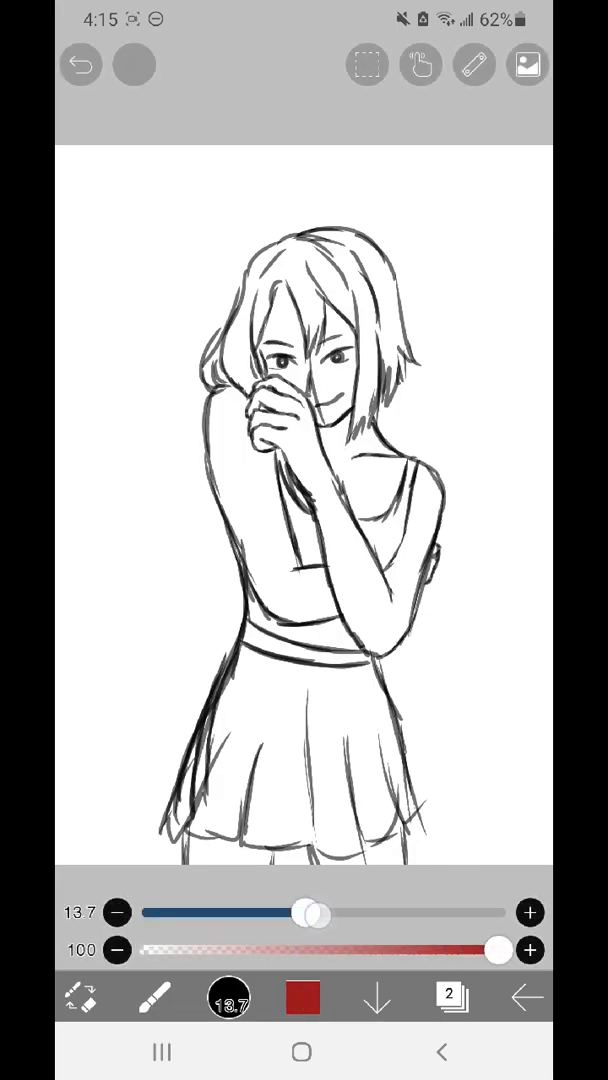
Scribble a red test stroke across her torso, then delete that layer.
drag(284, 692, 470, 510)
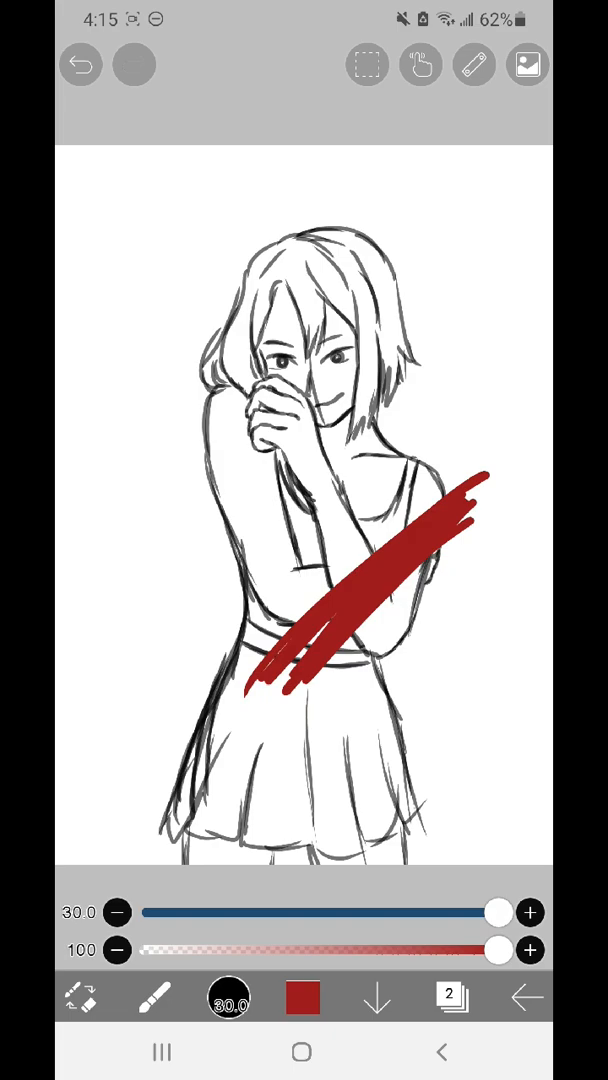
click(452, 996)
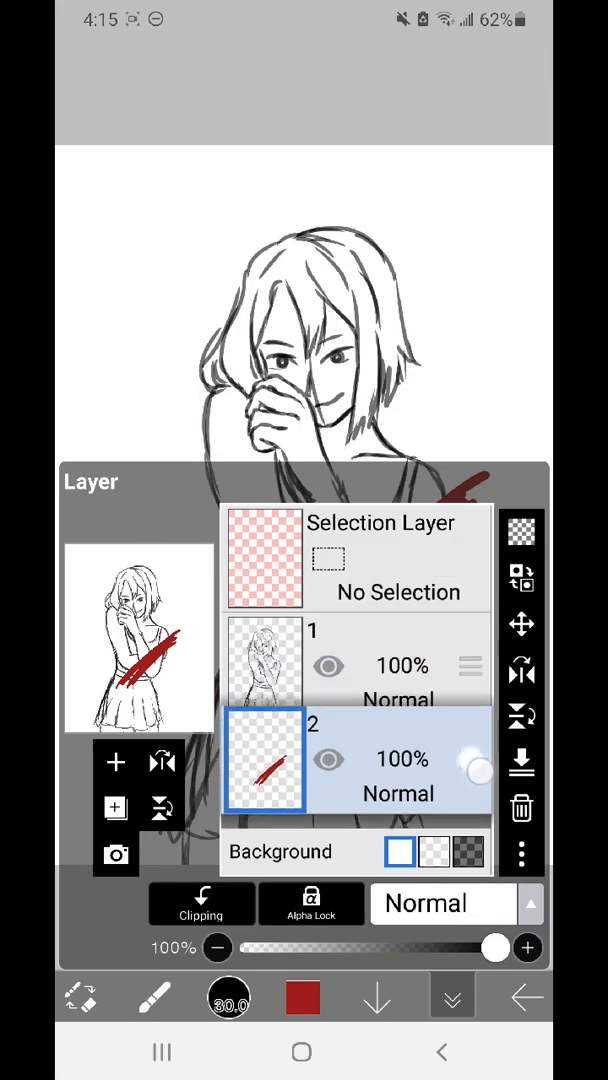
click(452, 996)
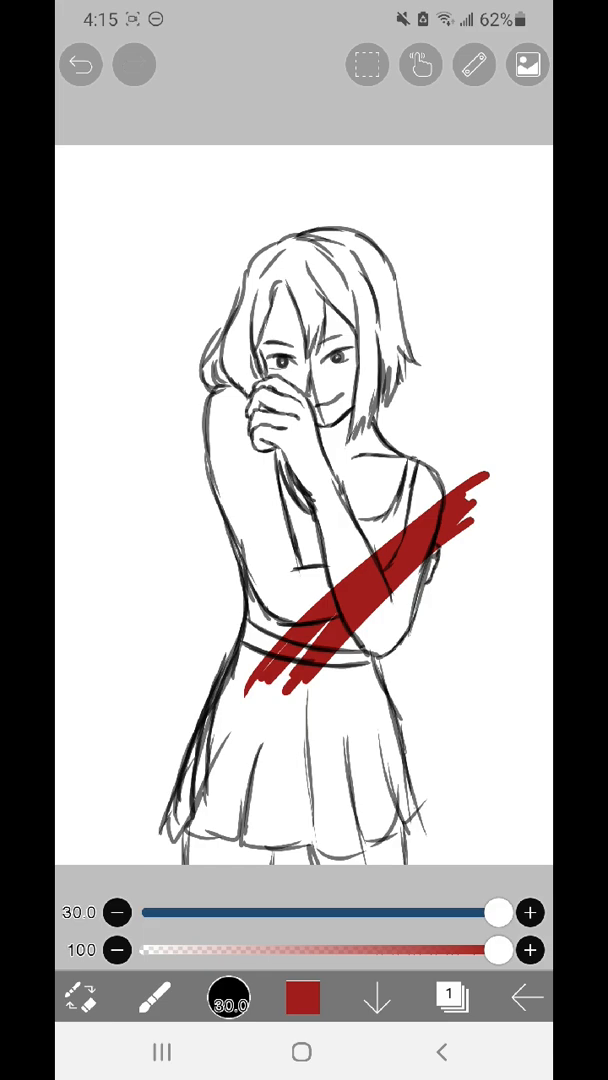
Mirror the whole canvas horizontally from the layer panel.
click(450, 996)
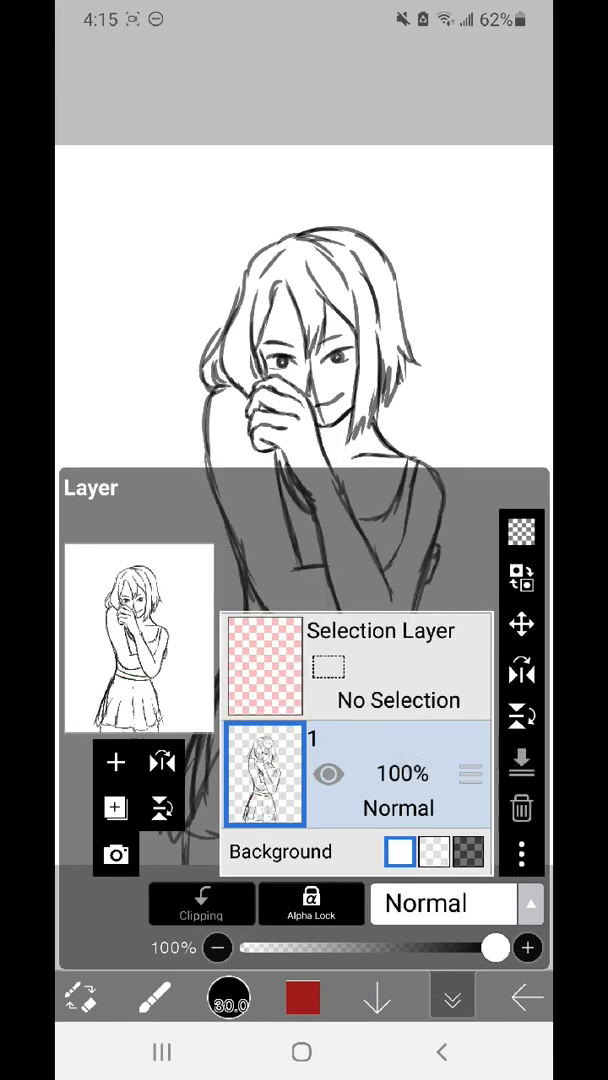
click(162, 762)
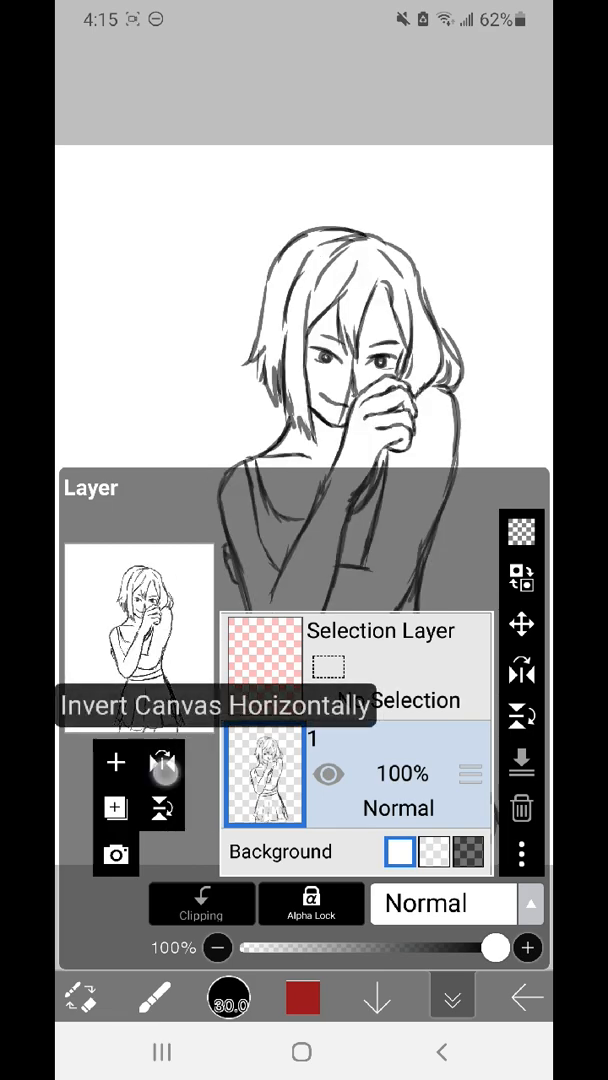
Change the brush to black with a smaller size and reduced opacity.
click(162, 806)
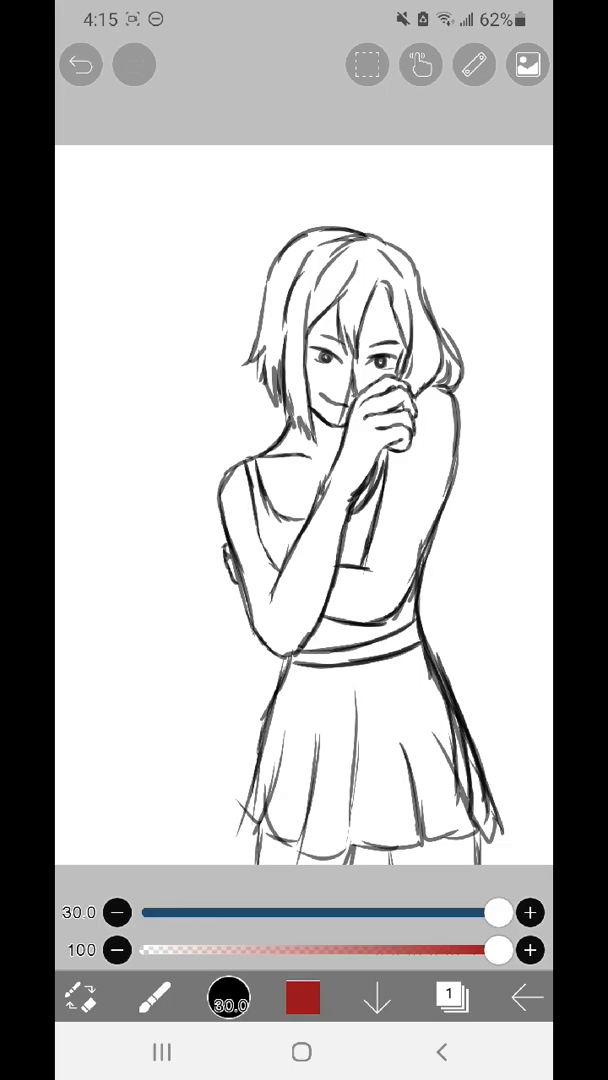
click(302, 996)
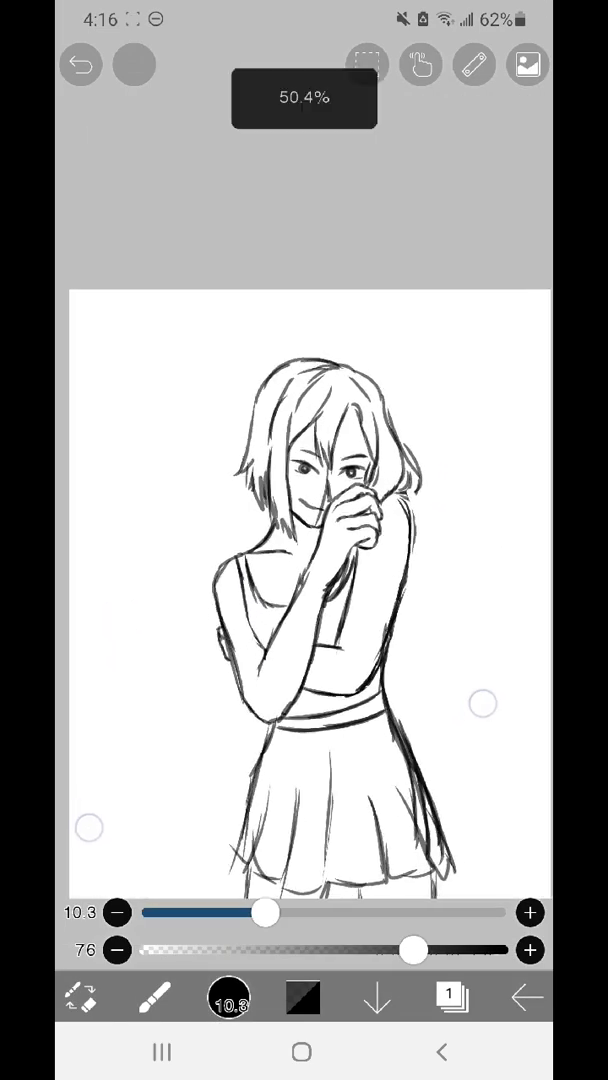
Add an empty layer 2 for doodling a pink heart beside her head.
click(452, 996)
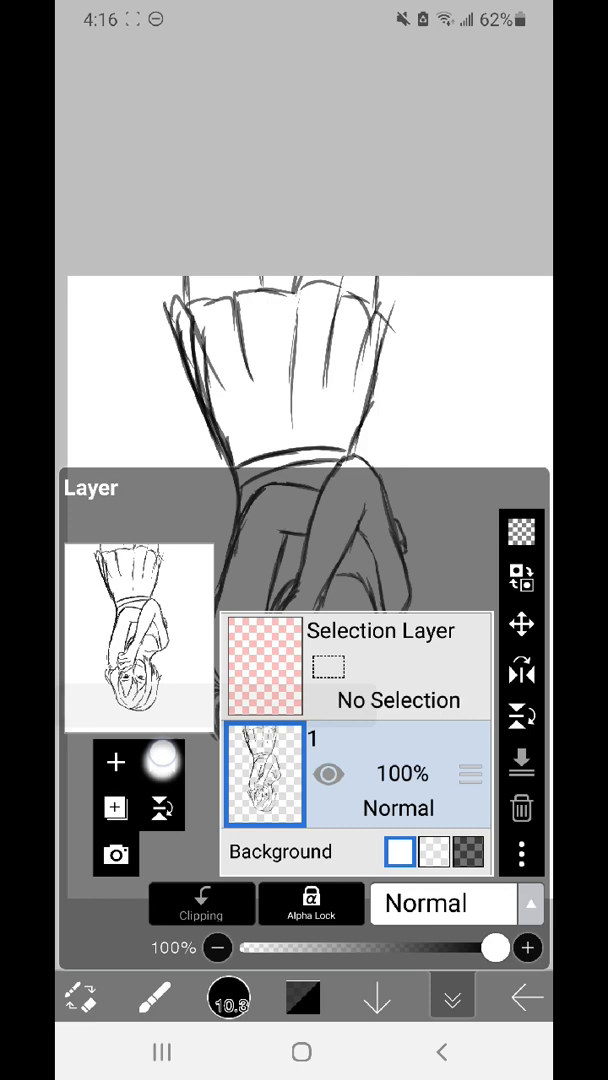
click(162, 760)
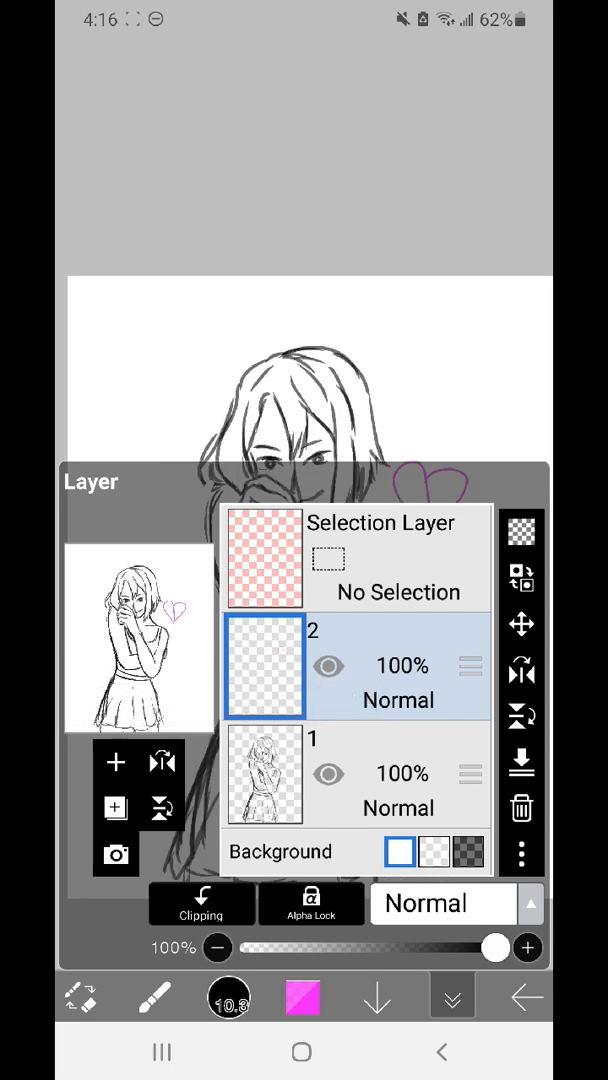
click(520, 808)
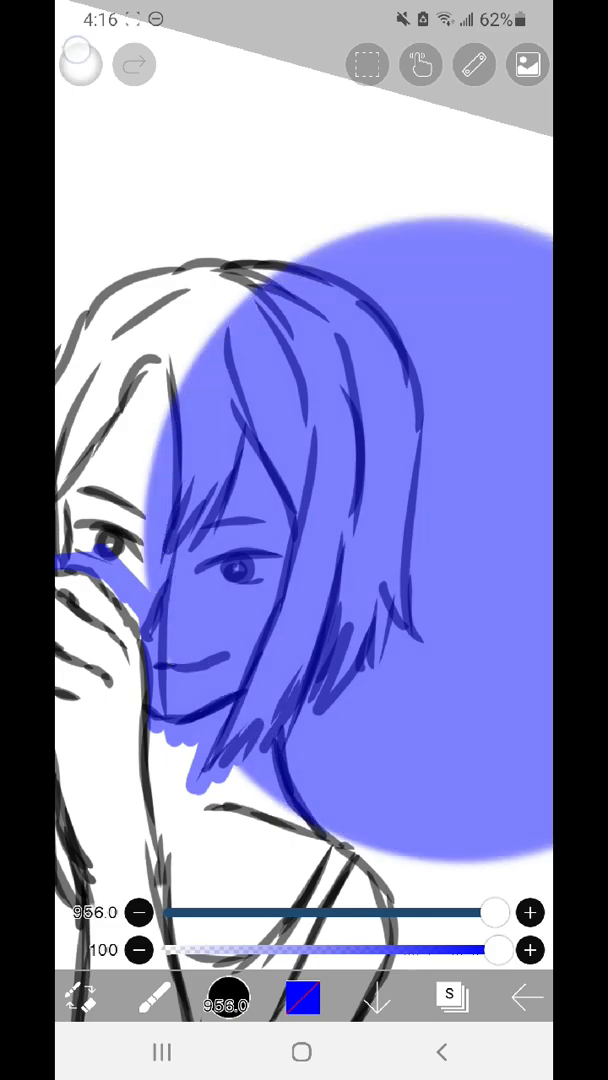
Lasso the region around her head and hair, undoing the accidental transform.
click(80, 64)
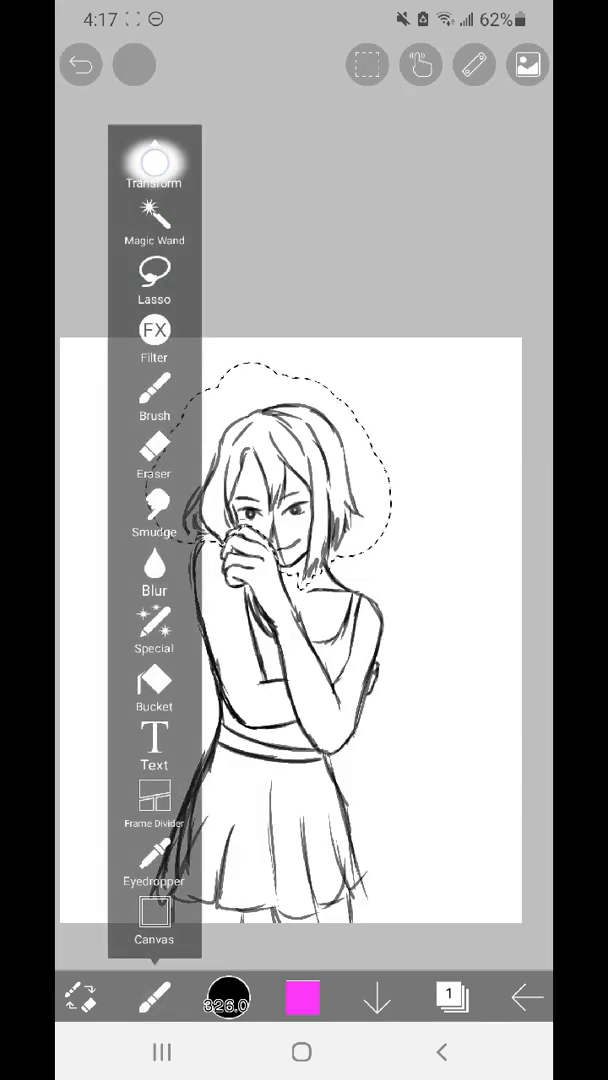
click(154, 160)
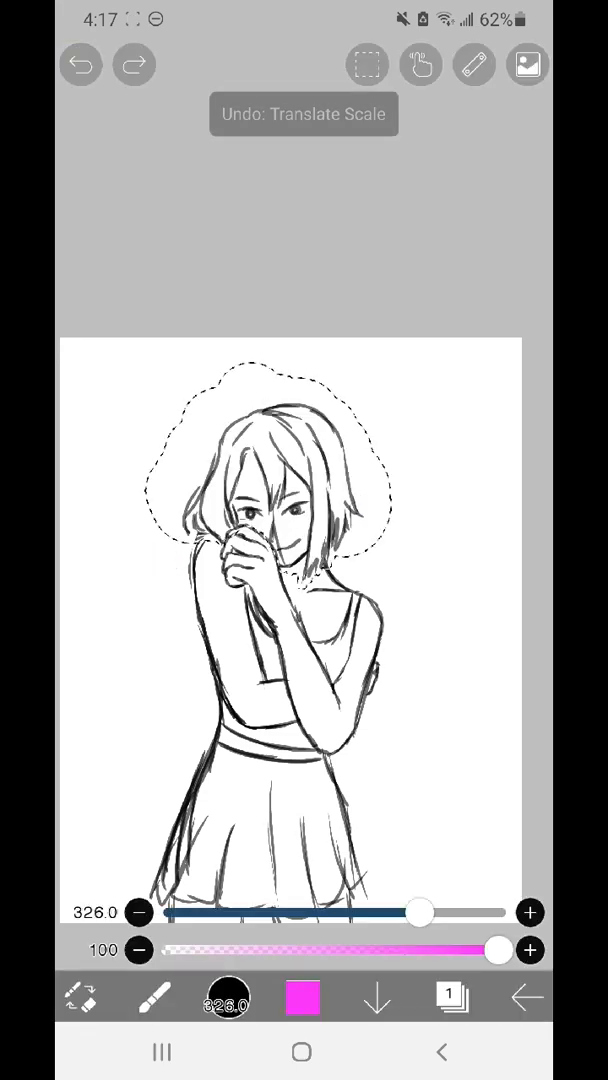
Switch to layer 2 and paint pink inside the lasso selection above the sketch.
click(452, 996)
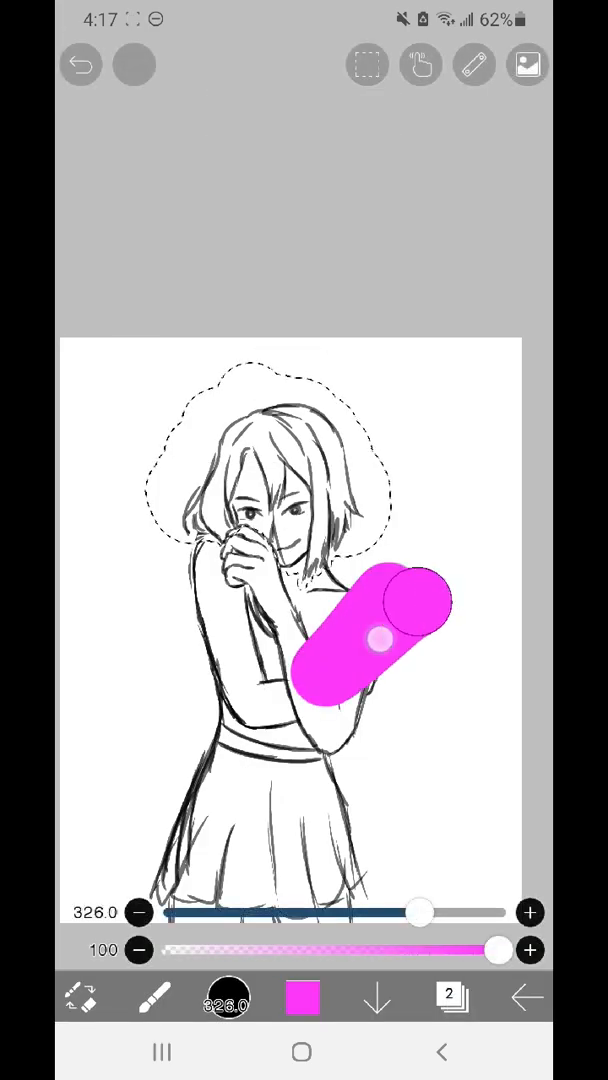
click(452, 996)
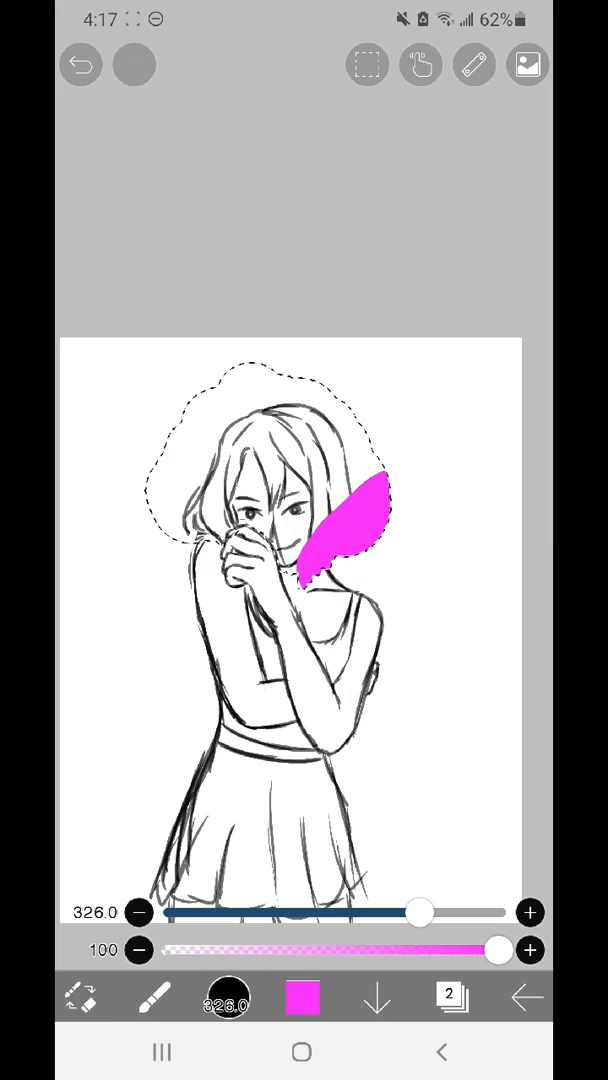
click(80, 64)
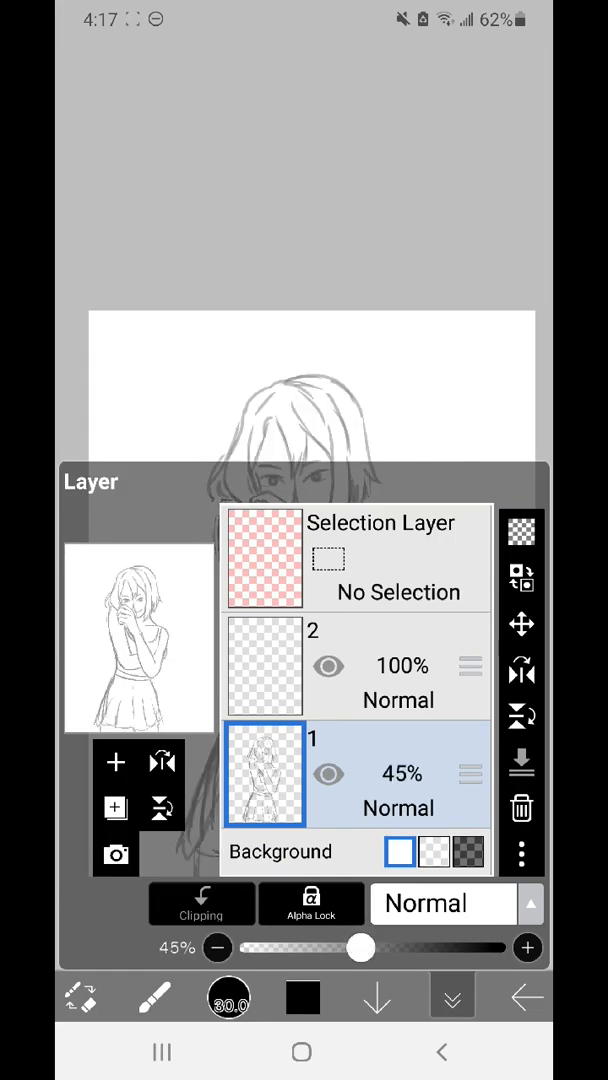
Fade sketch layer 1 to 45% opacity and select layer 2 for inking.
click(452, 996)
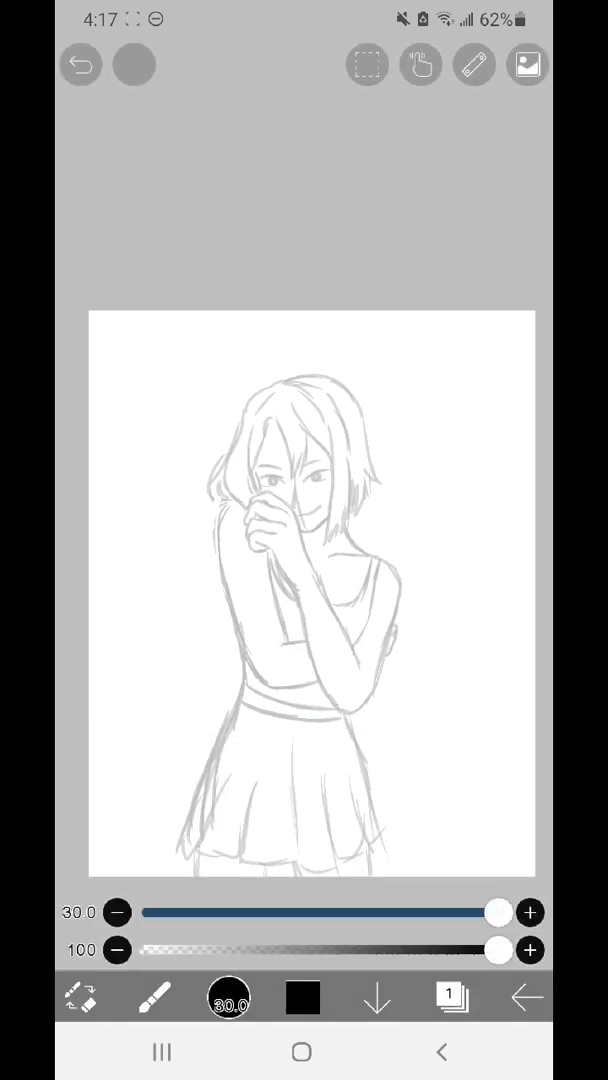
click(452, 996)
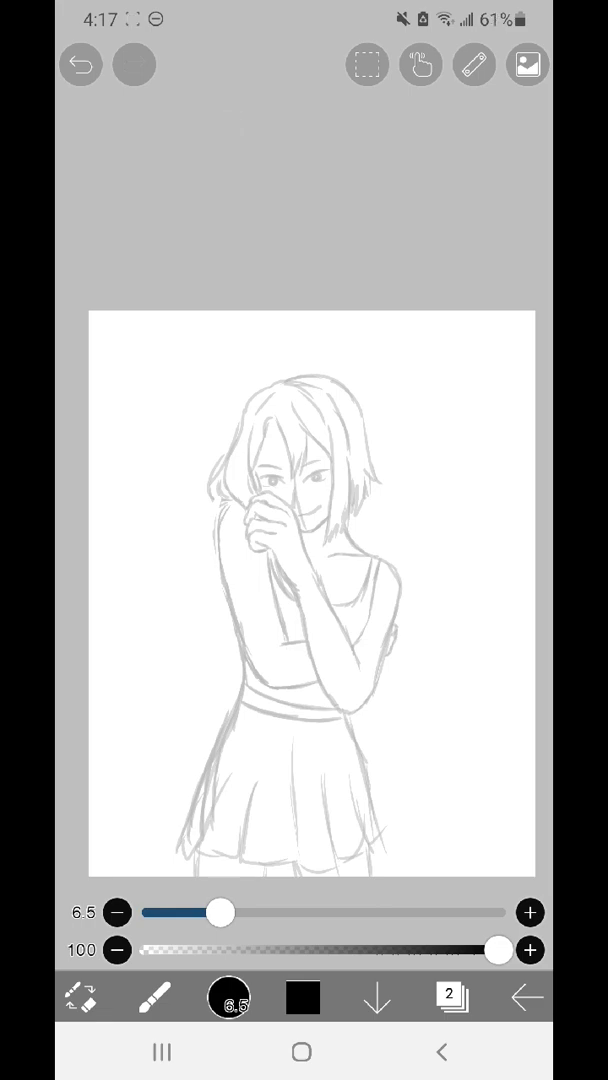
click(420, 64)
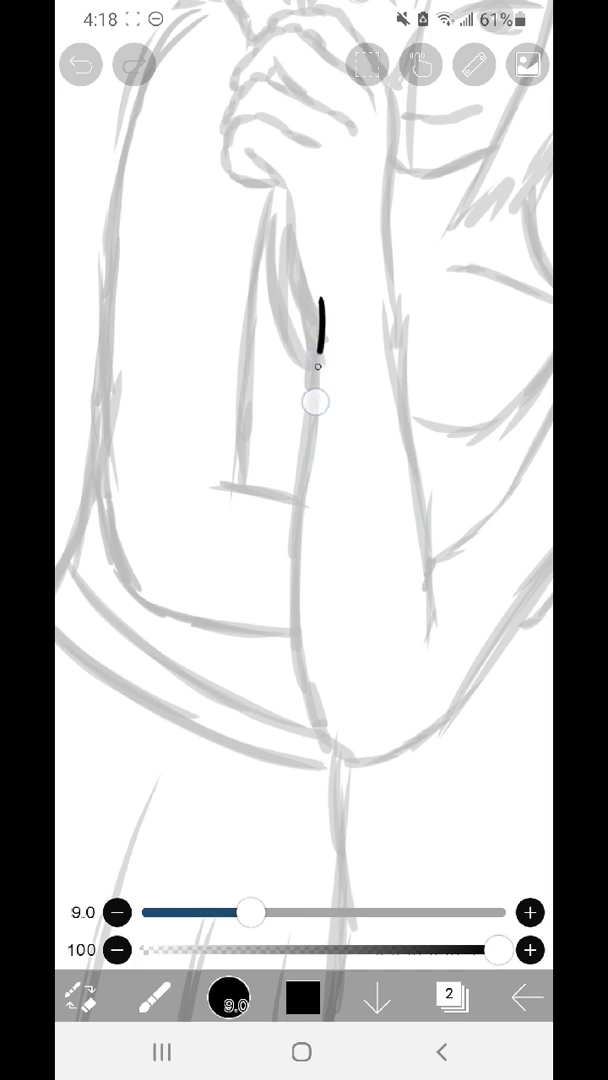
Ink a clean black line along her arm, erasing mistakes.
click(80, 64)
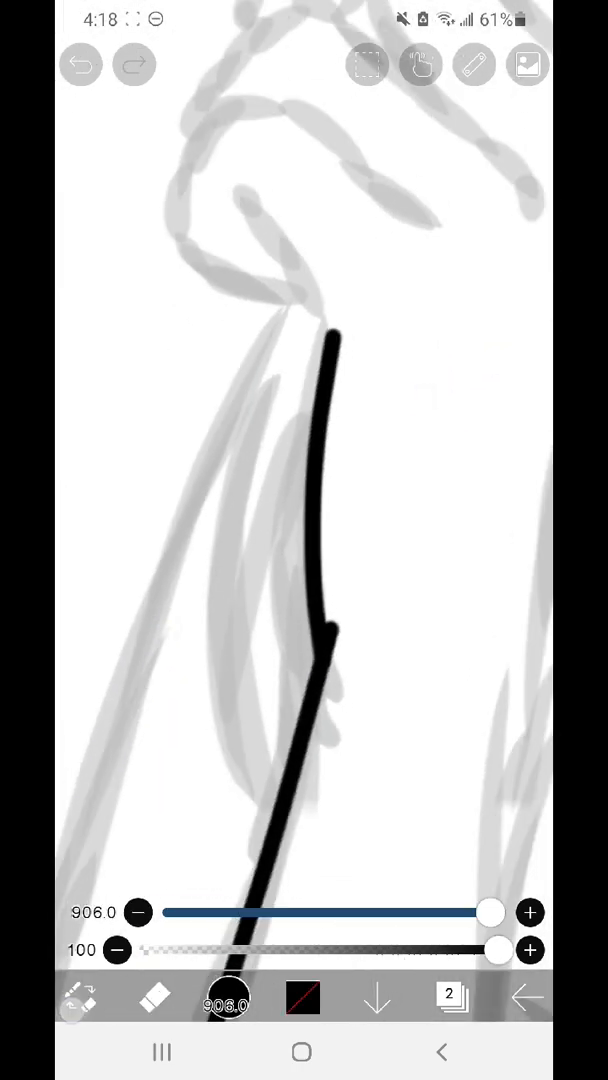
drag(488, 912, 236, 912)
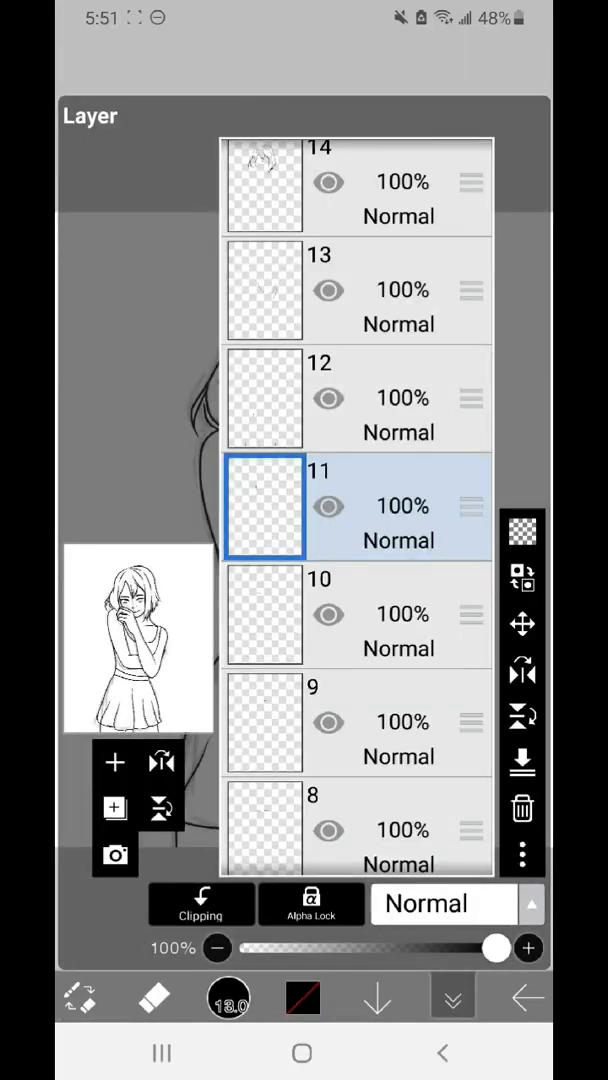
Delete empty layers 3–14, keeping the line art and the 27% sketch layer.
scroll(down, 3)
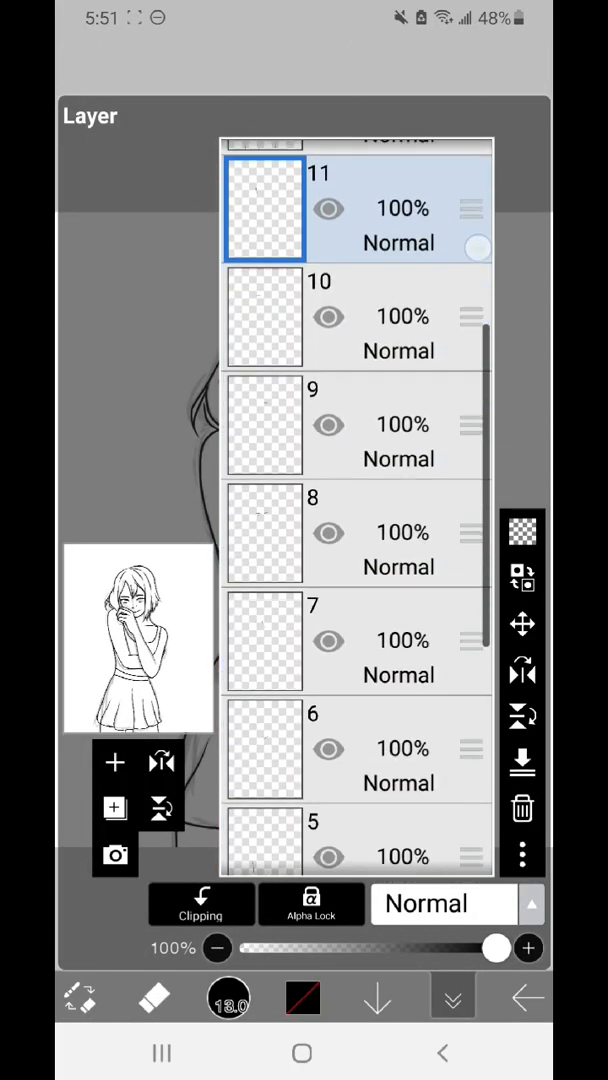
scroll(down, 3)
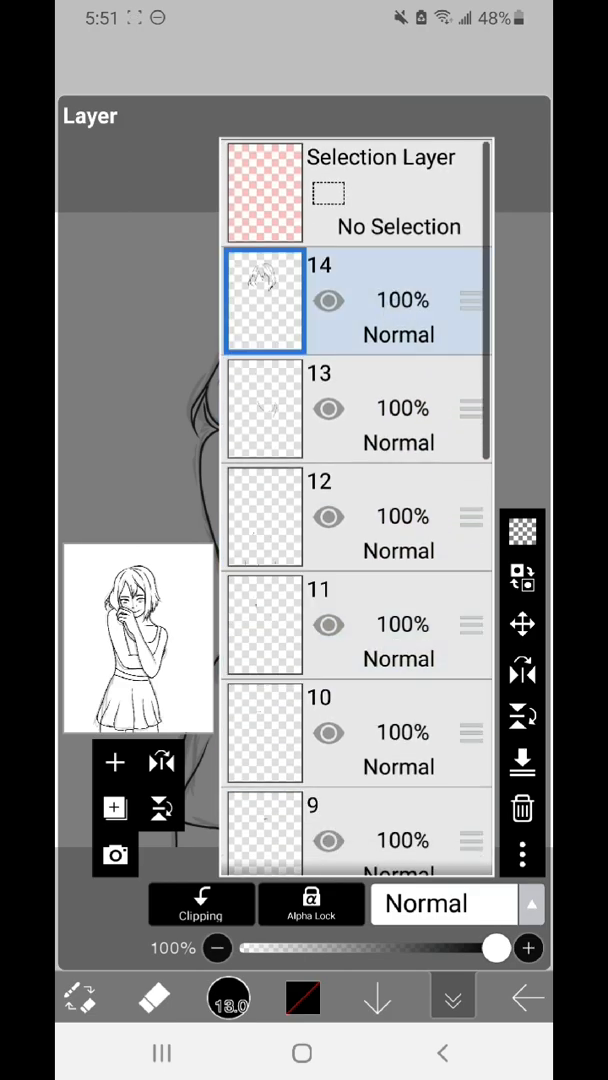
mouse_move(522, 762)
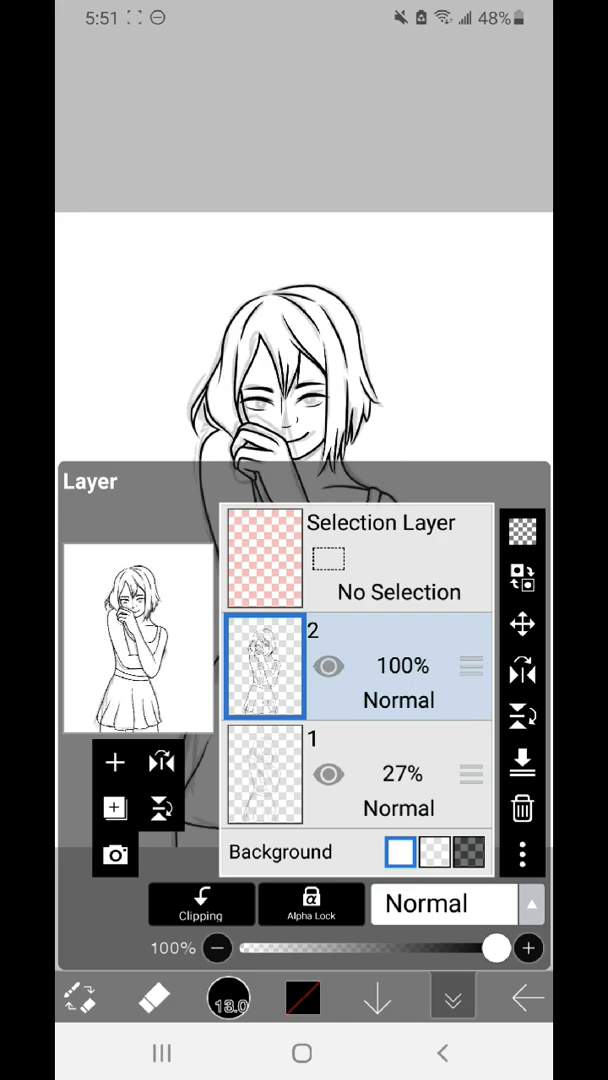
click(452, 996)
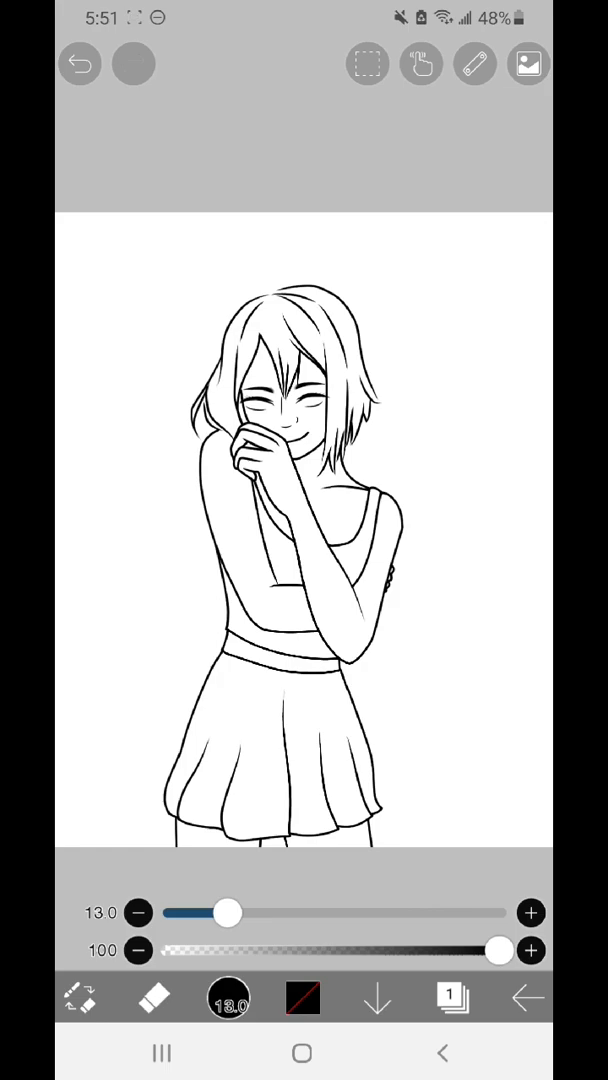
Switch from Eraser back to a black size-9.0 brush on the line art.
click(450, 996)
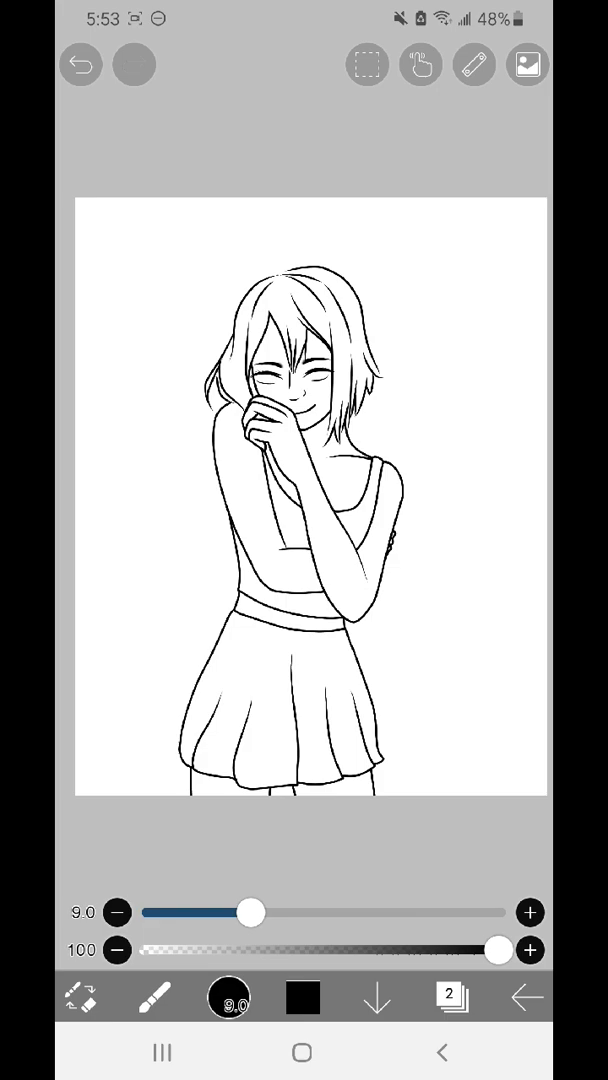
click(452, 996)
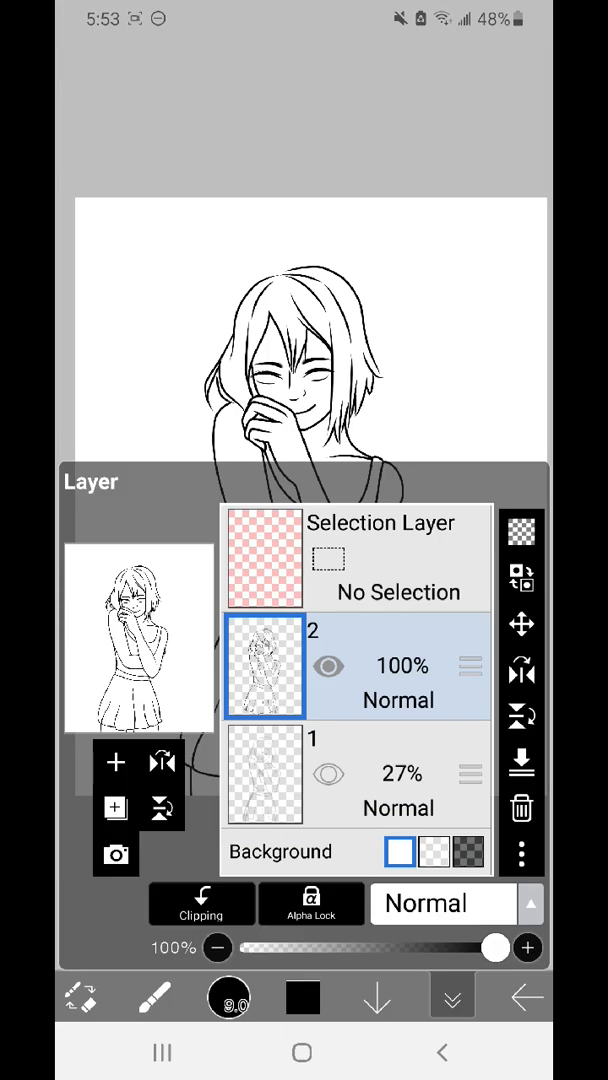
Add a new layer and pick a peach skin tone from the colour wheel.
click(116, 762)
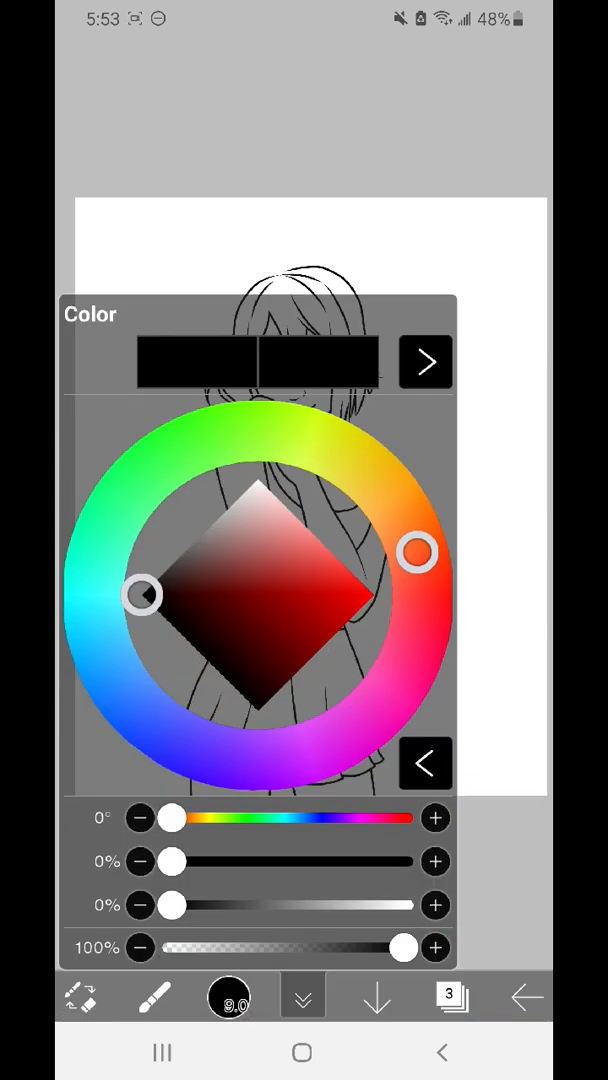
click(424, 360)
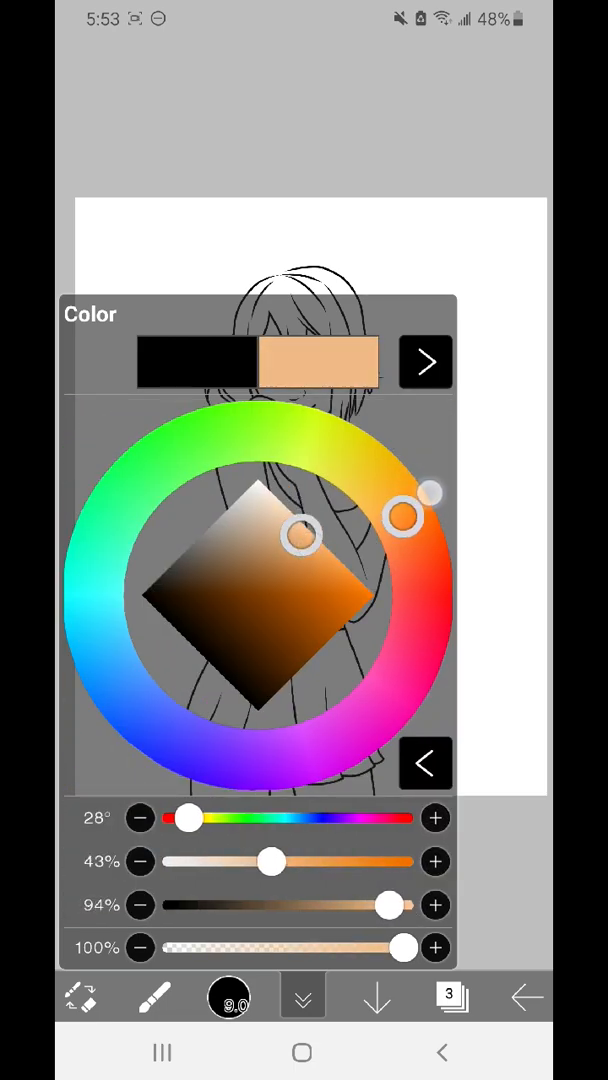
click(300, 996)
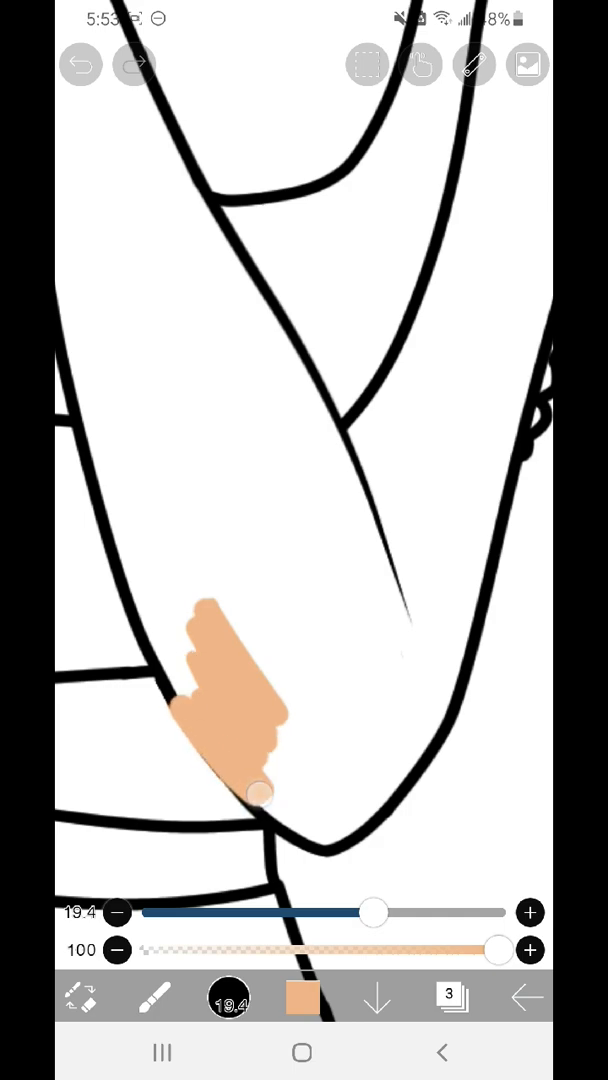
Paint peach over her arm and switch to the fill tool for enclosed areas.
drag(256, 796, 110, 490)
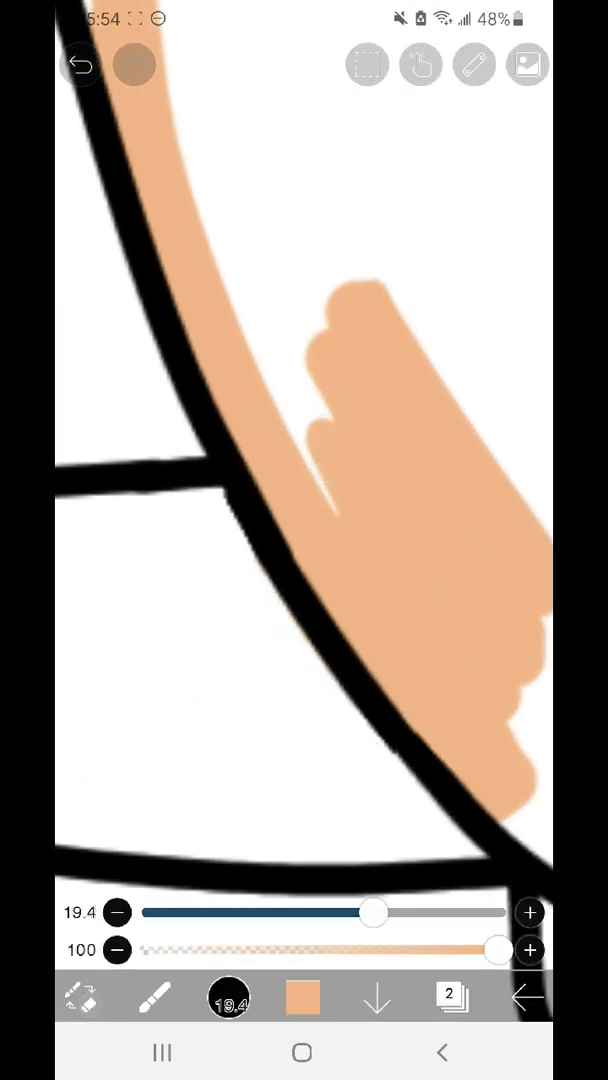
click(80, 64)
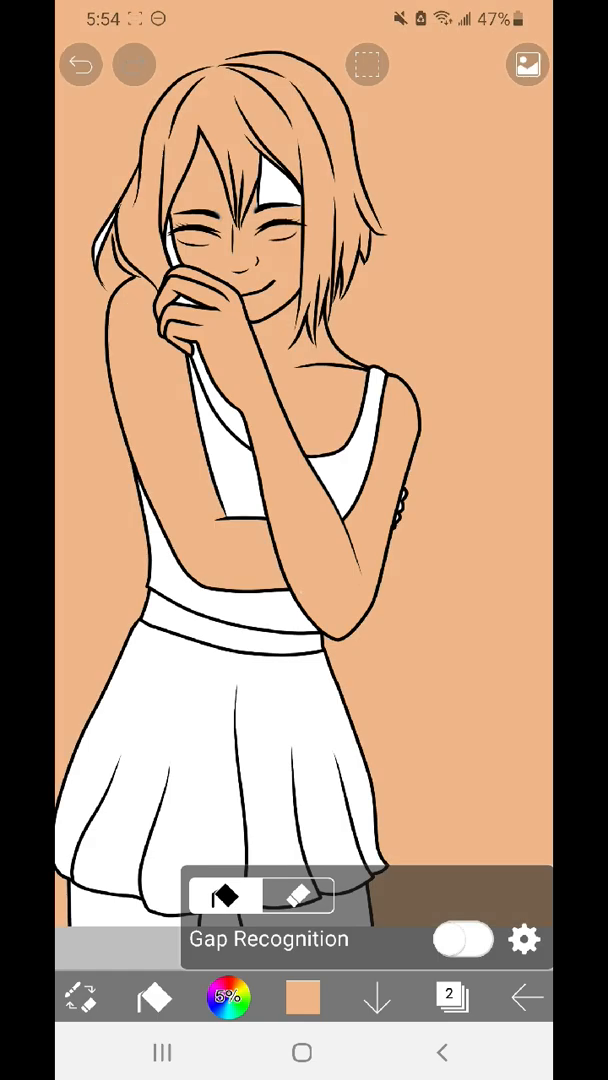
Fill the skin regions with flat peach using the Fill tool with Gap Recognition.
click(80, 64)
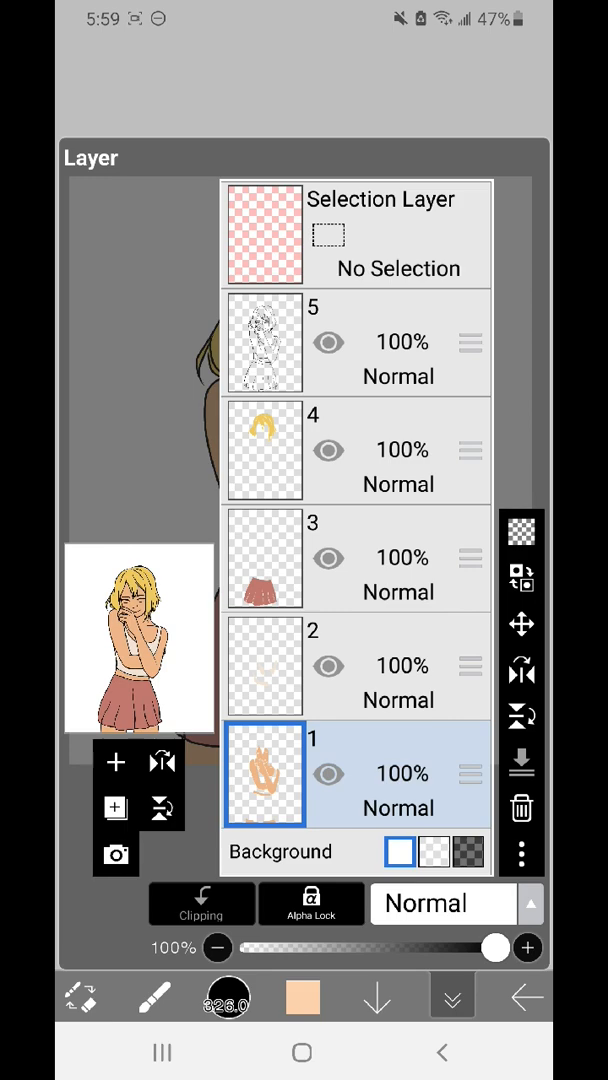
Check the skirt and skin colour layers, then return to the canvas and test a dark brown stroke on the arm.
click(264, 558)
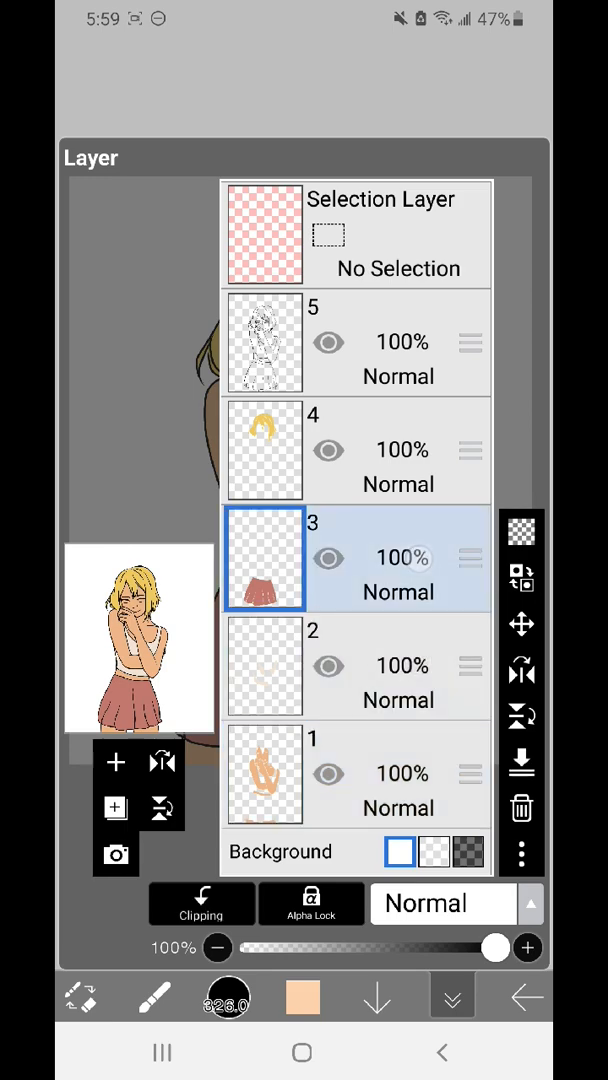
click(264, 450)
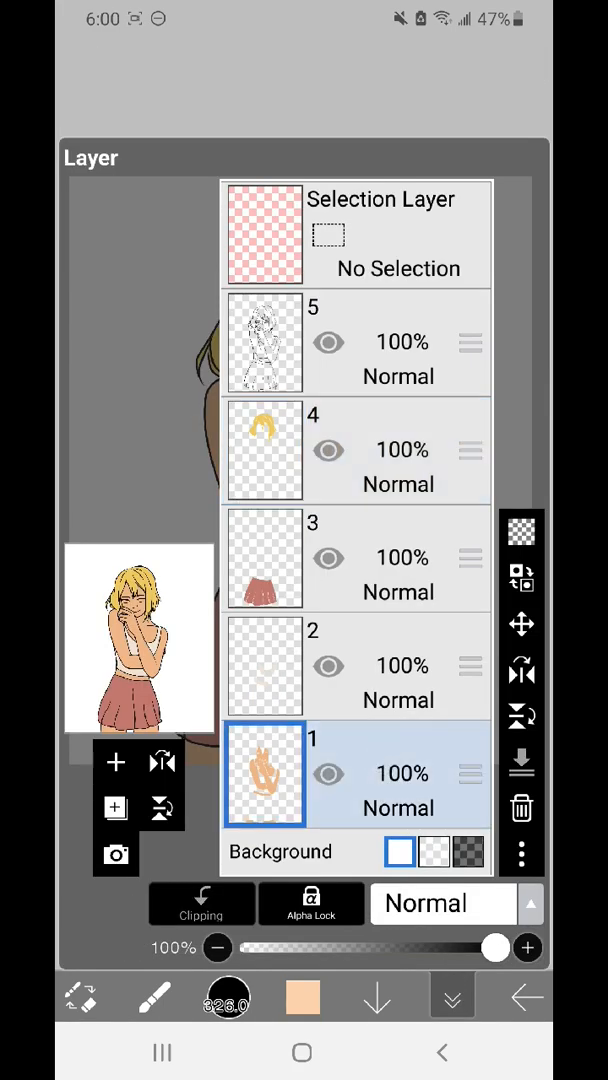
click(312, 904)
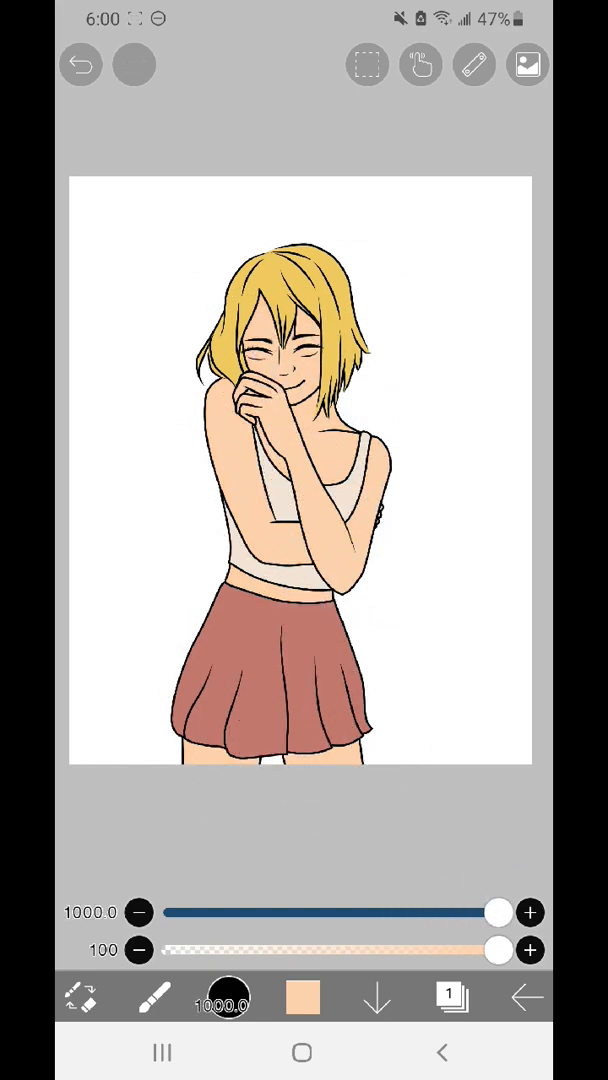
click(304, 998)
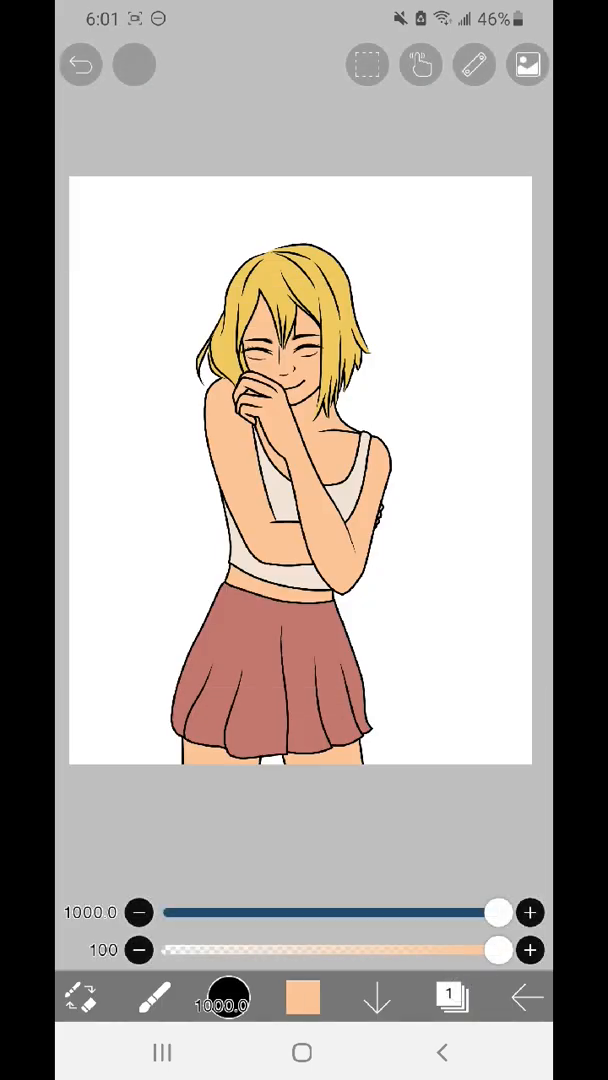
click(304, 998)
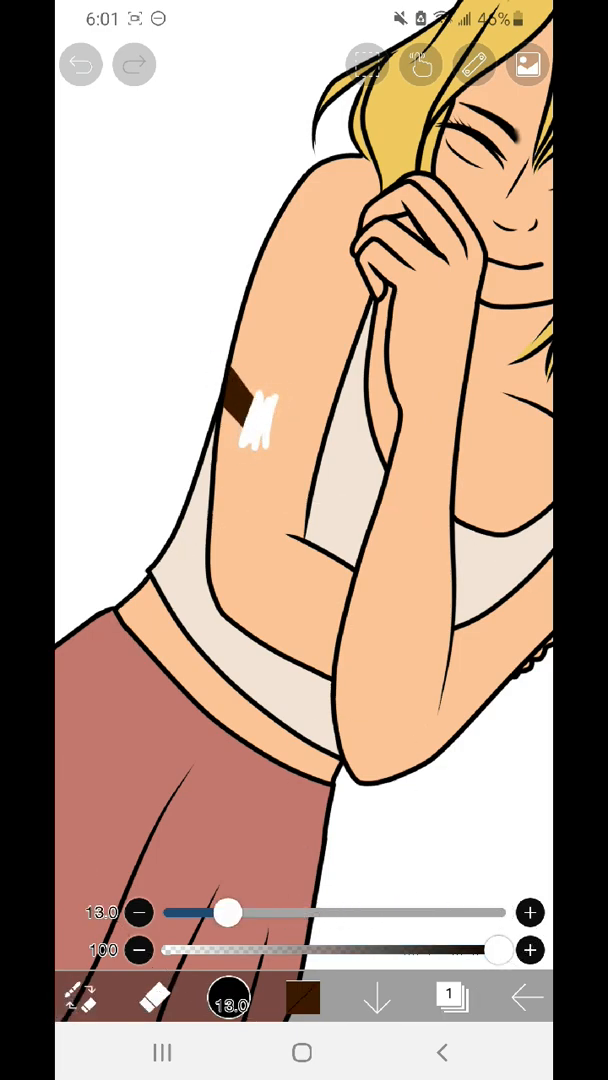
Paint a soft brown airbrush shadow along the girl's arm on the clipped shading layer.
click(80, 64)
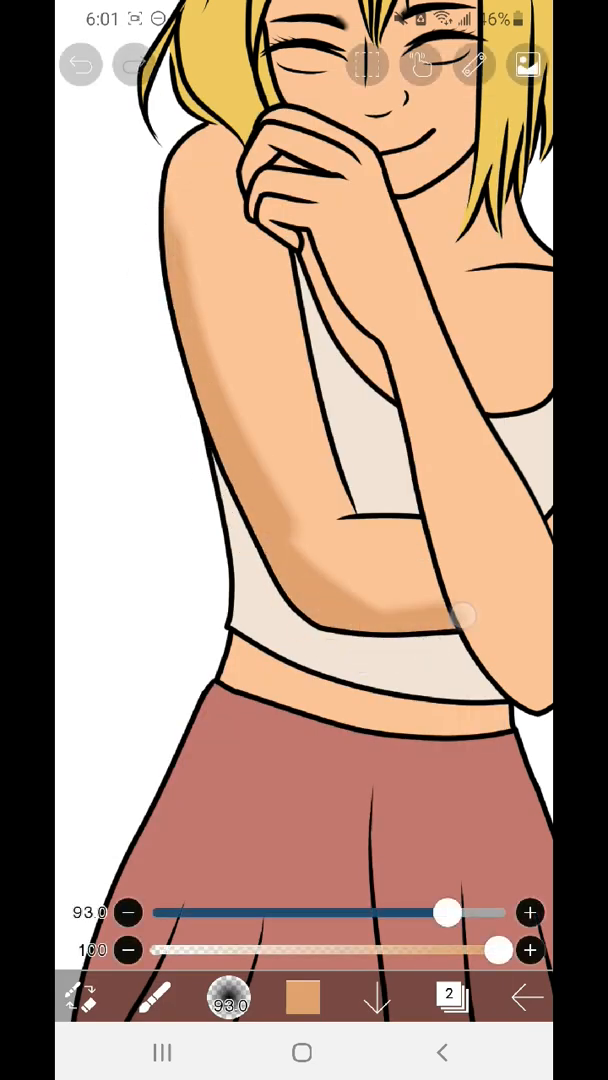
drag(464, 616, 360, 512)
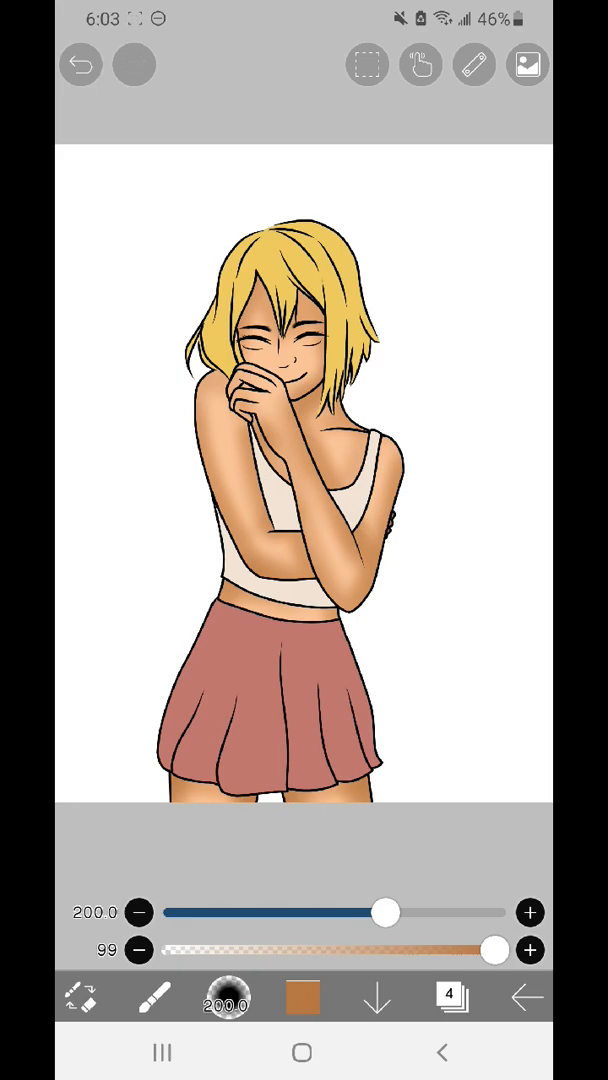
click(226, 996)
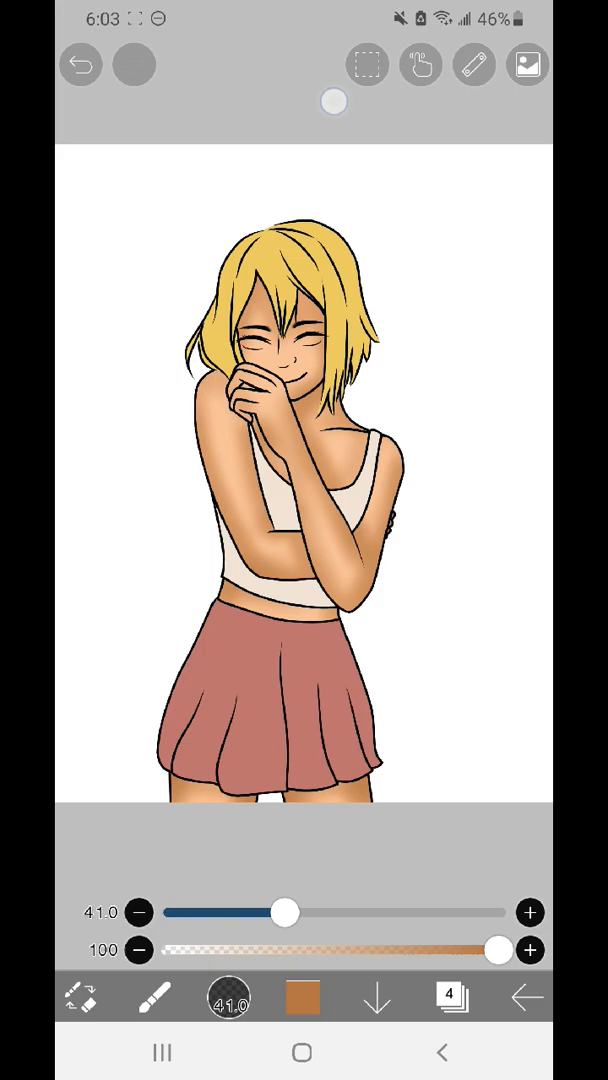
Set the stroke start-fade length and choose the shading layer's blending mode.
click(420, 64)
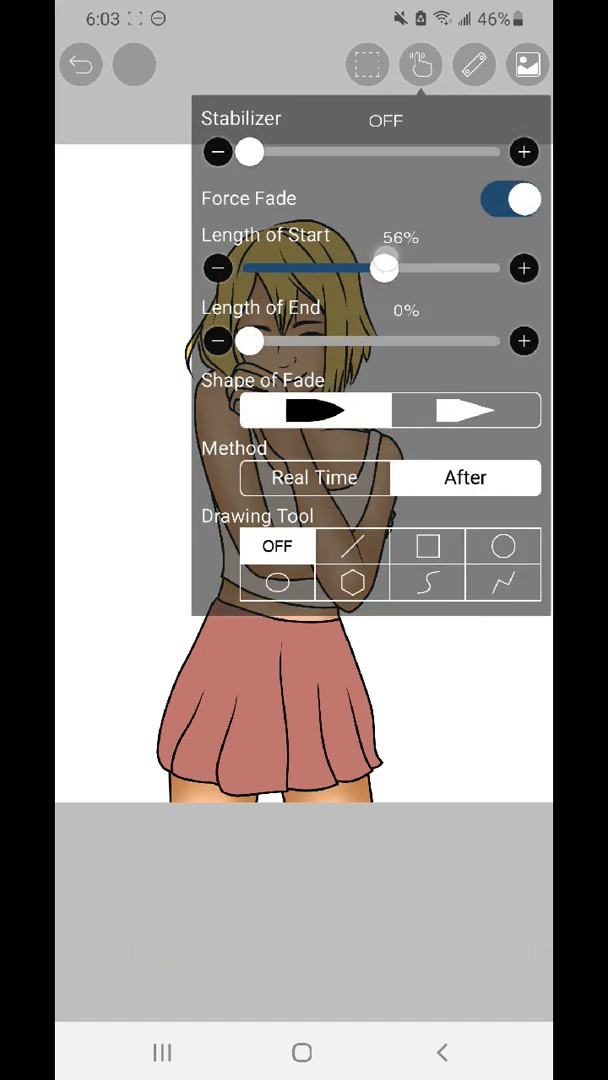
drag(250, 340, 416, 340)
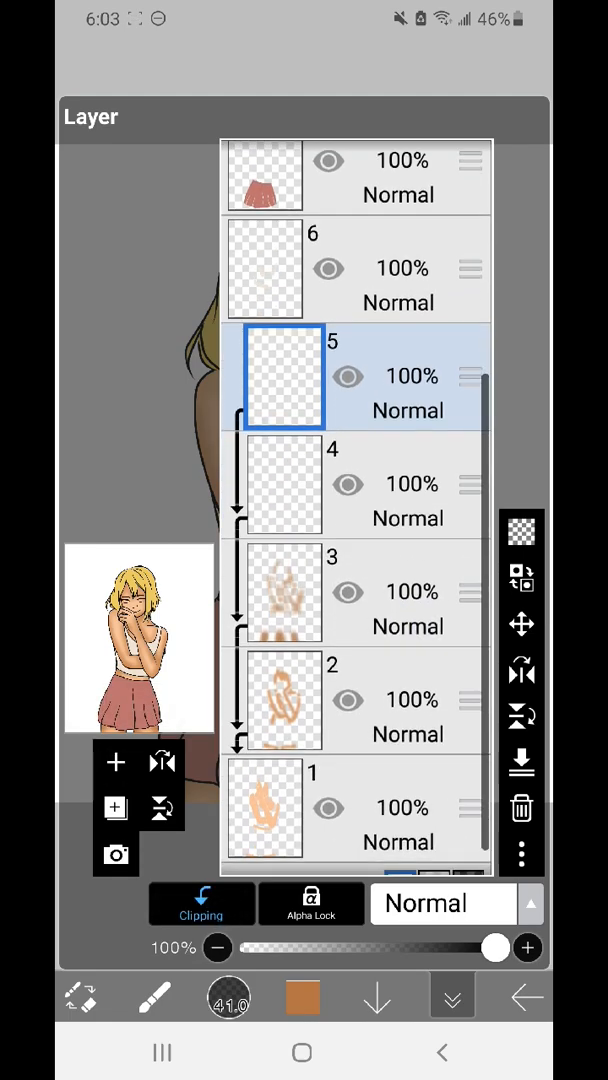
click(442, 904)
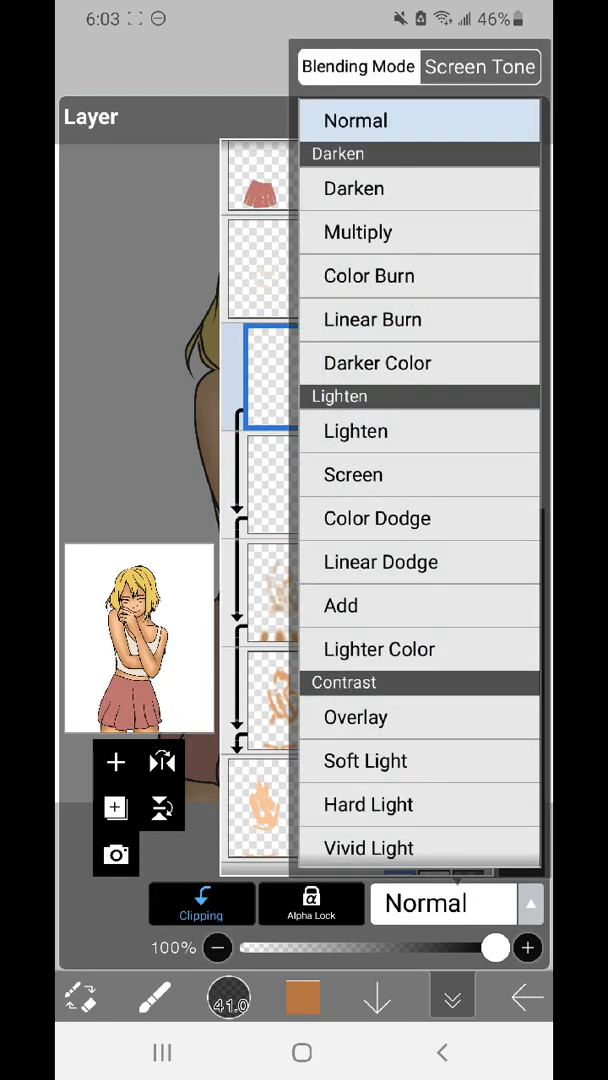
click(356, 232)
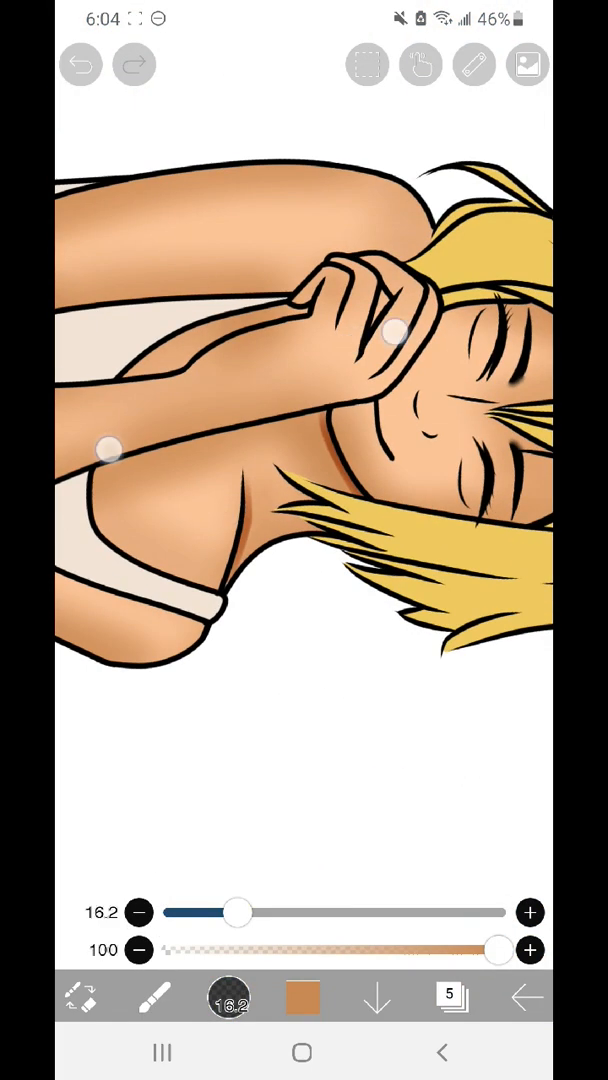
Paint darker tan shadows on the face, neck, shoulders and arms with the brown brush.
click(80, 64)
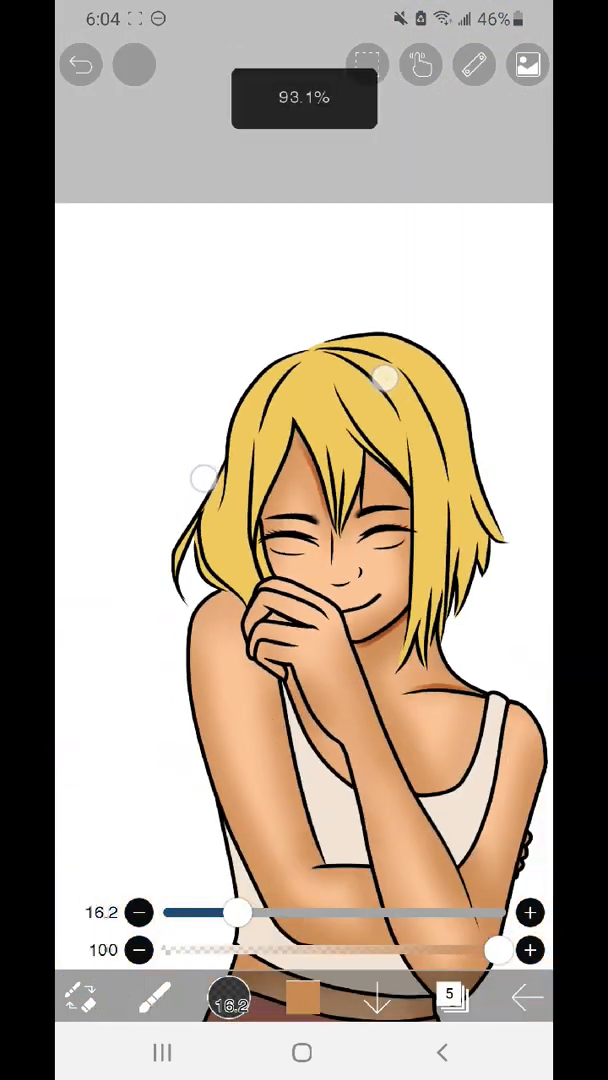
click(80, 64)
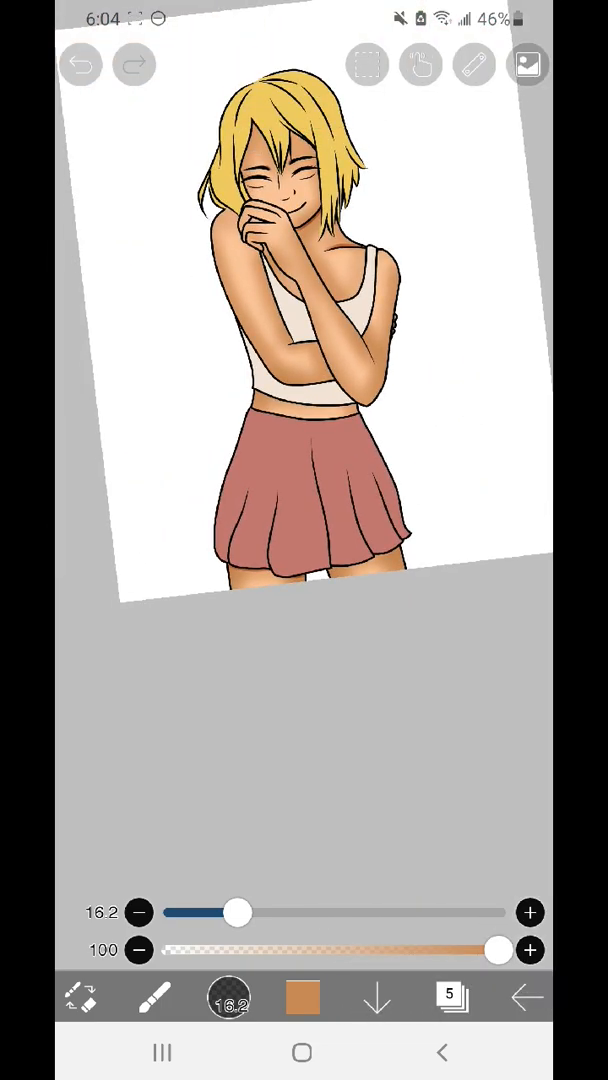
click(302, 996)
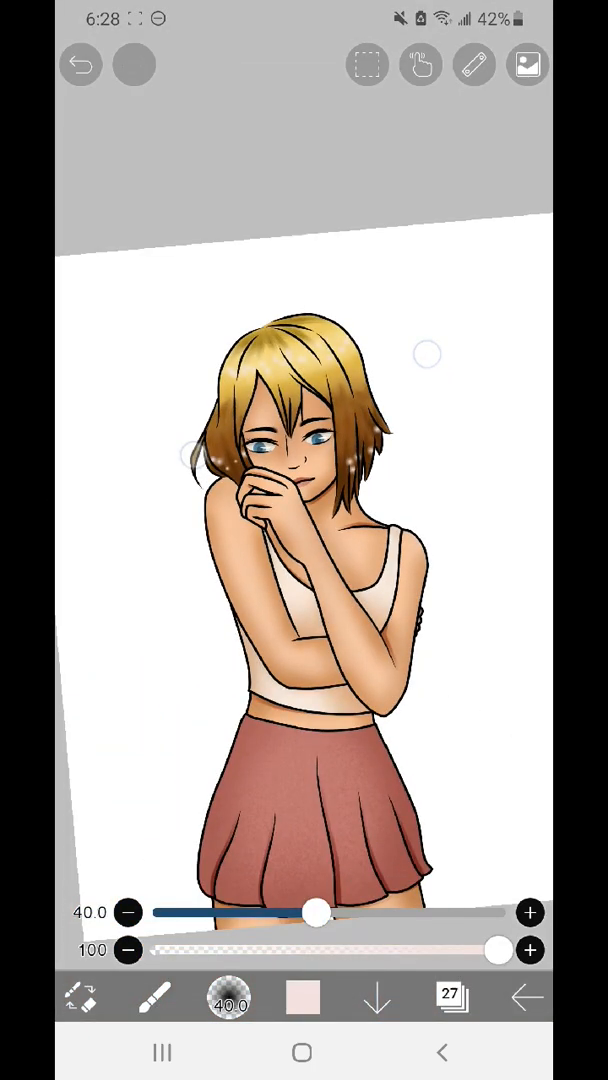
Set layer 27 to Add blending mode at 25% opacity for a soft glow.
click(448, 996)
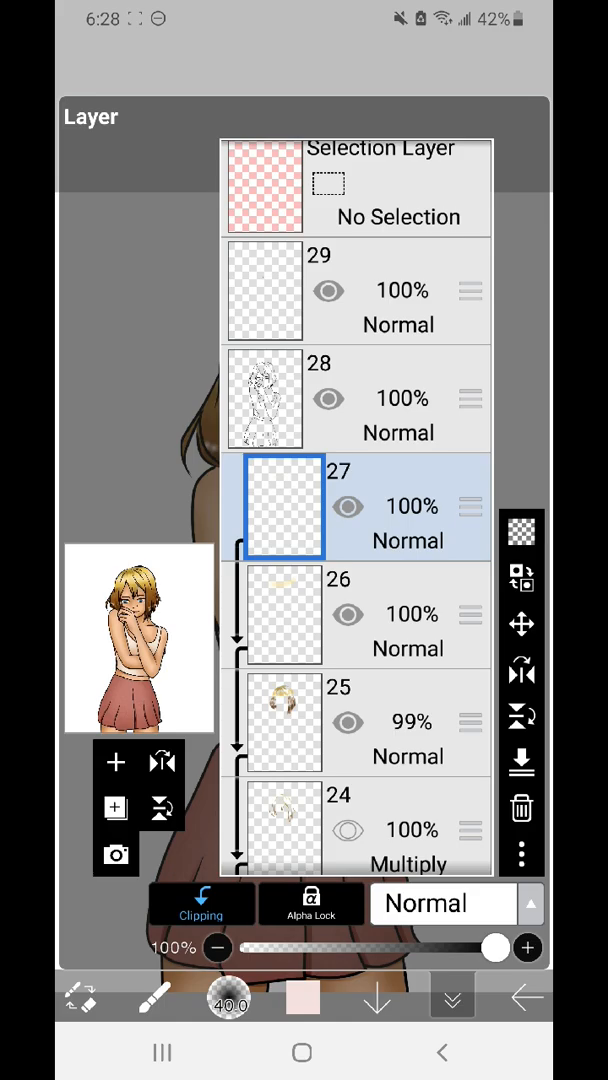
click(444, 904)
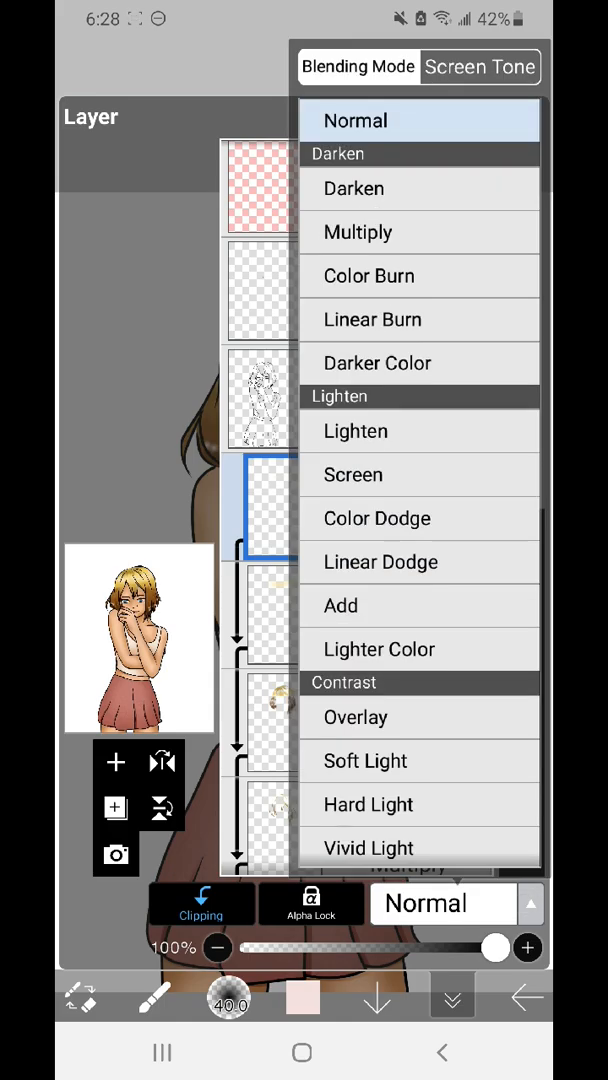
click(340, 604)
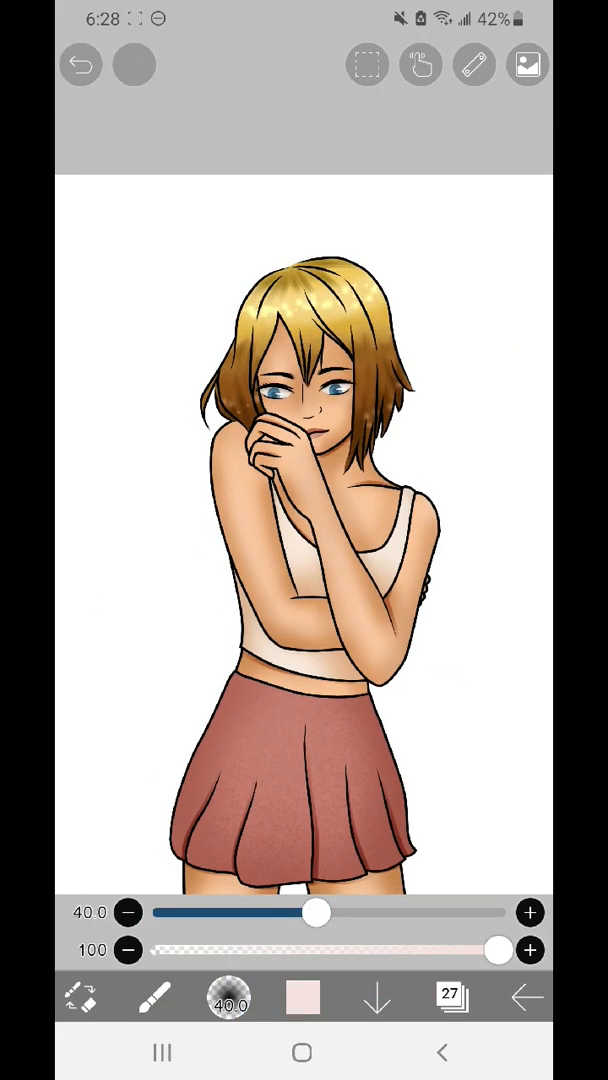
click(452, 996)
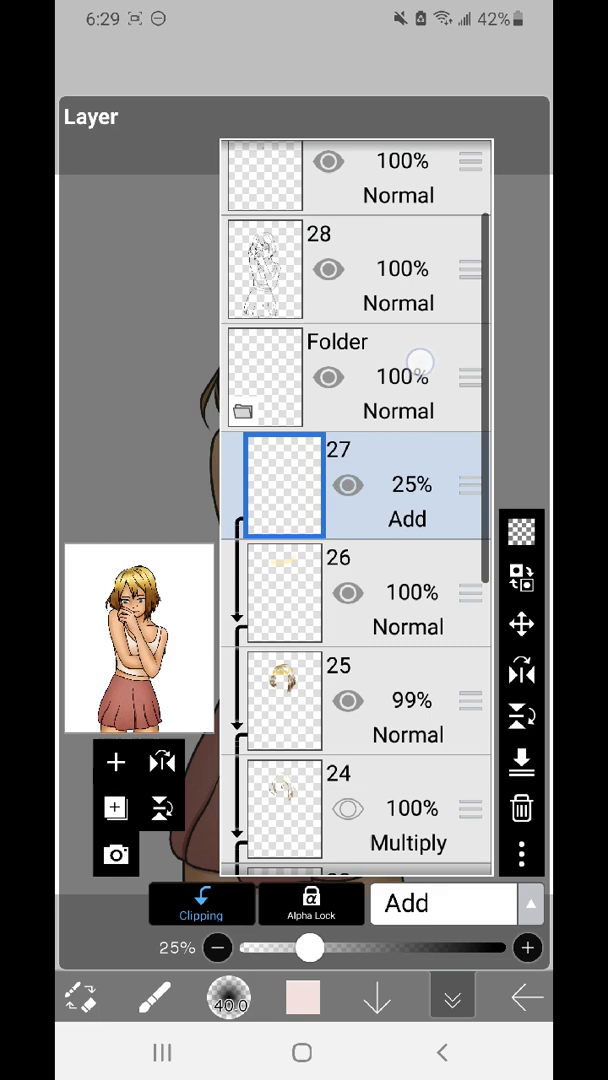
Move shading layers 26 and 27 into the folder, select layer 25 and enlarge the brush.
scroll(down, 3)
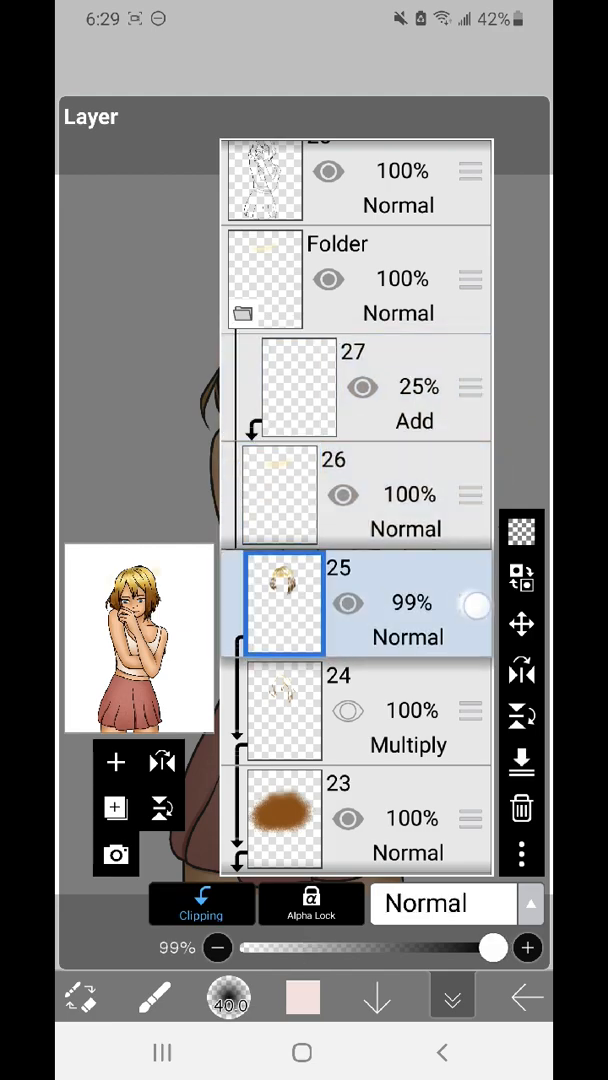
click(280, 710)
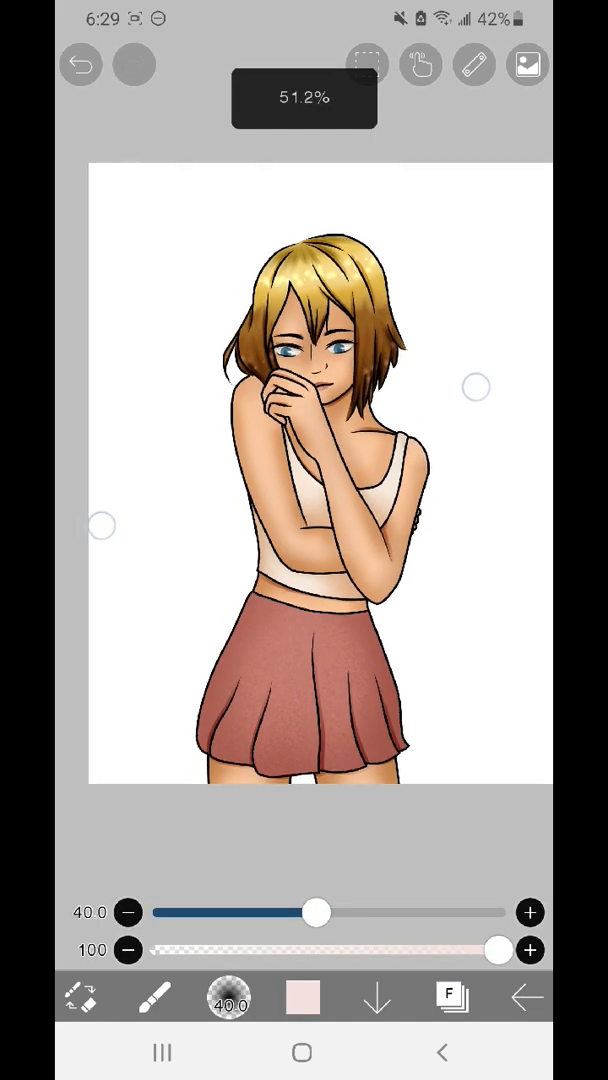
click(452, 996)
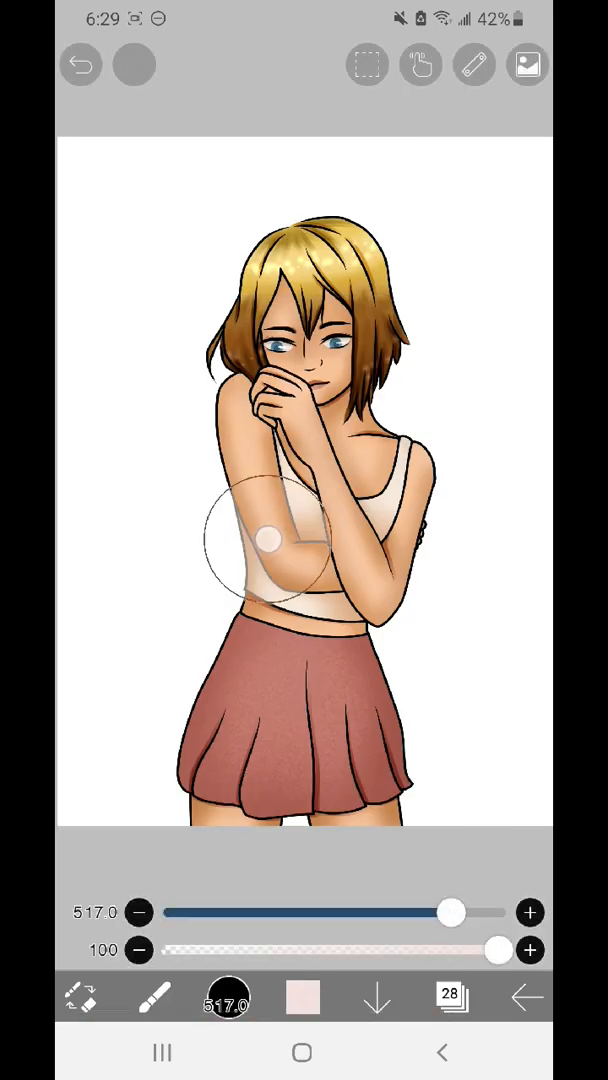
Pick a pink colour for the background behind the girl.
click(304, 996)
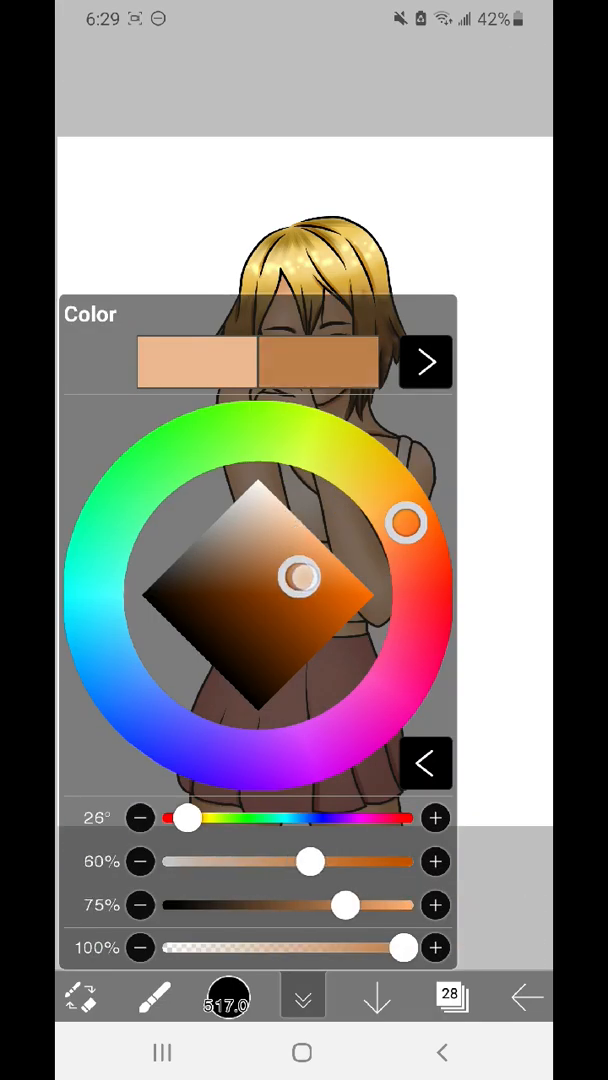
click(302, 996)
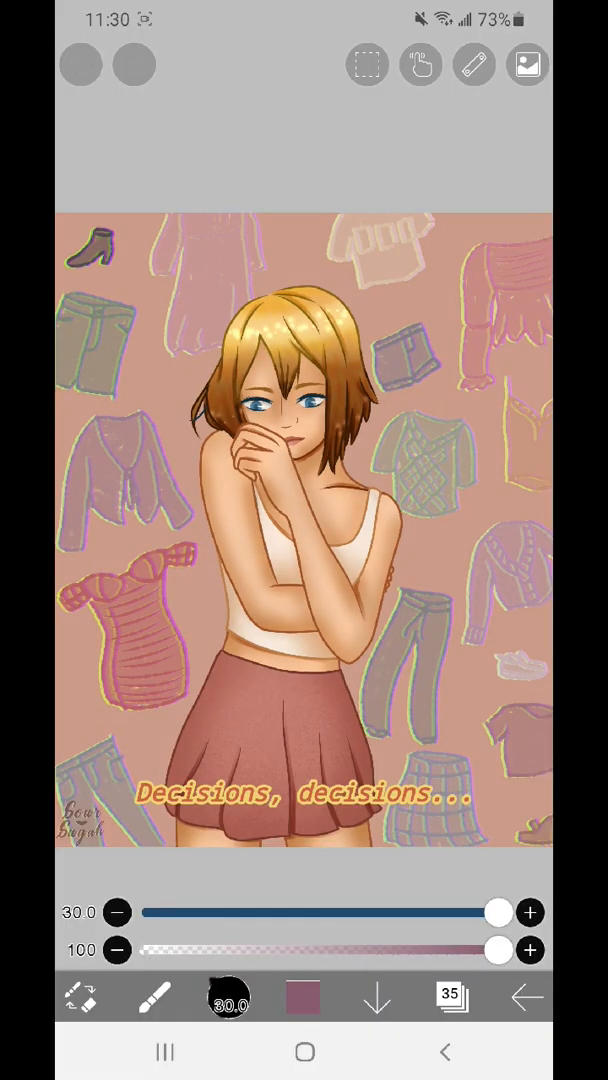
Invert the colours of clothing-sketch layer 4 and start a Perspective transform on it.
click(452, 996)
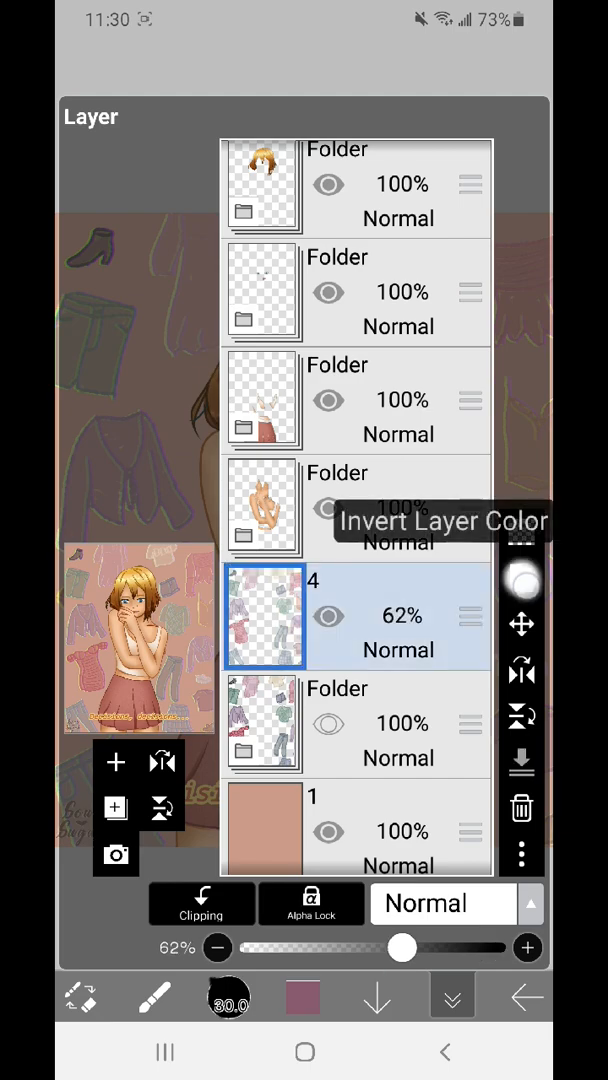
click(452, 996)
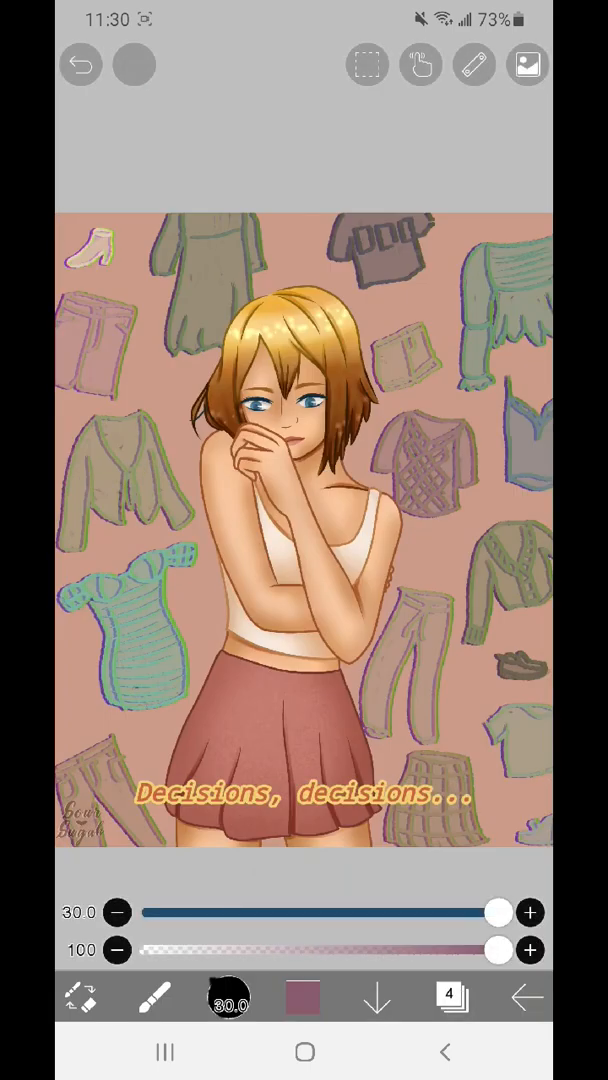
click(450, 996)
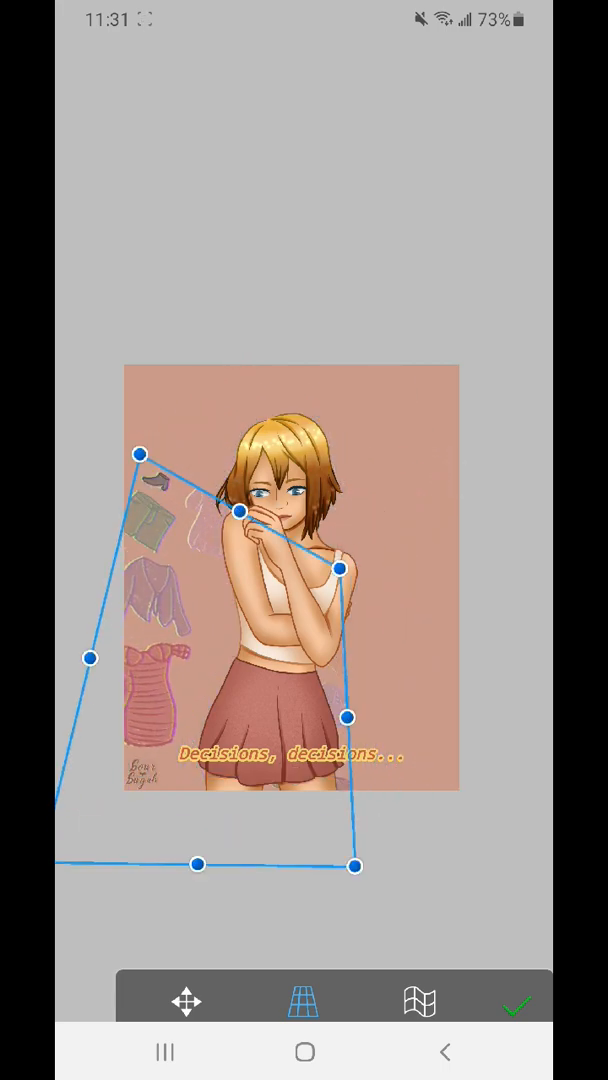
Finish the perspective distortion of the clothing layer.
click(420, 1000)
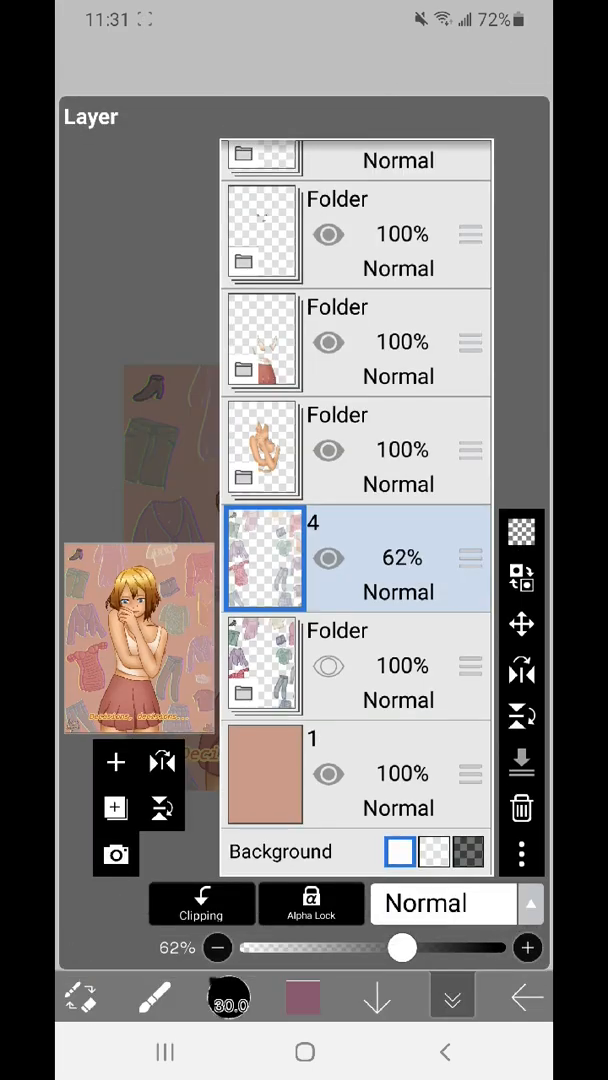
mouse_move(520, 808)
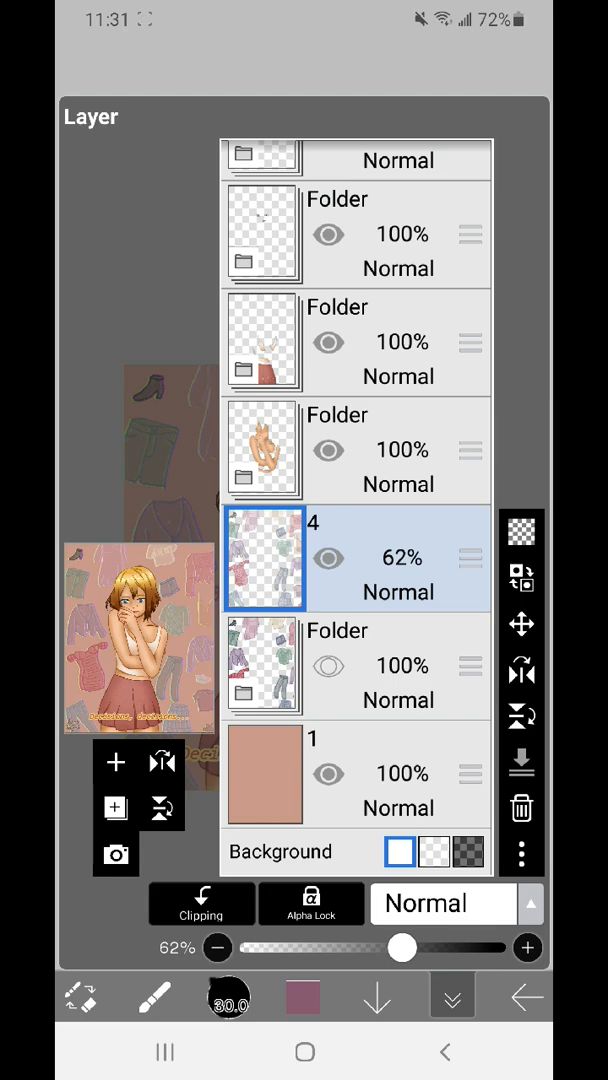
Add layer 5 from the combined canvas image above clothing layer 4.
click(116, 762)
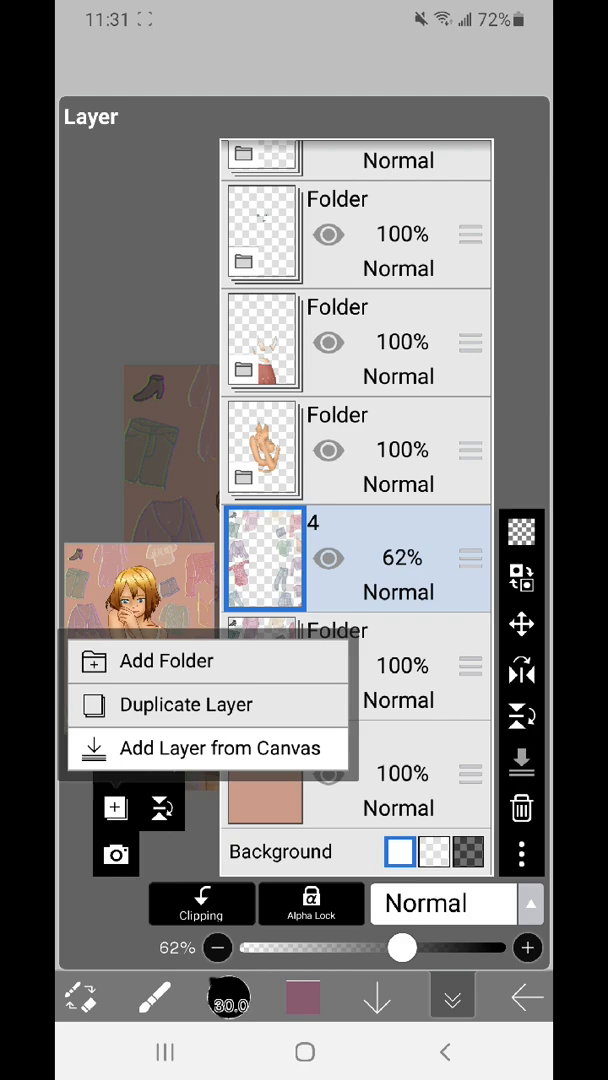
click(184, 704)
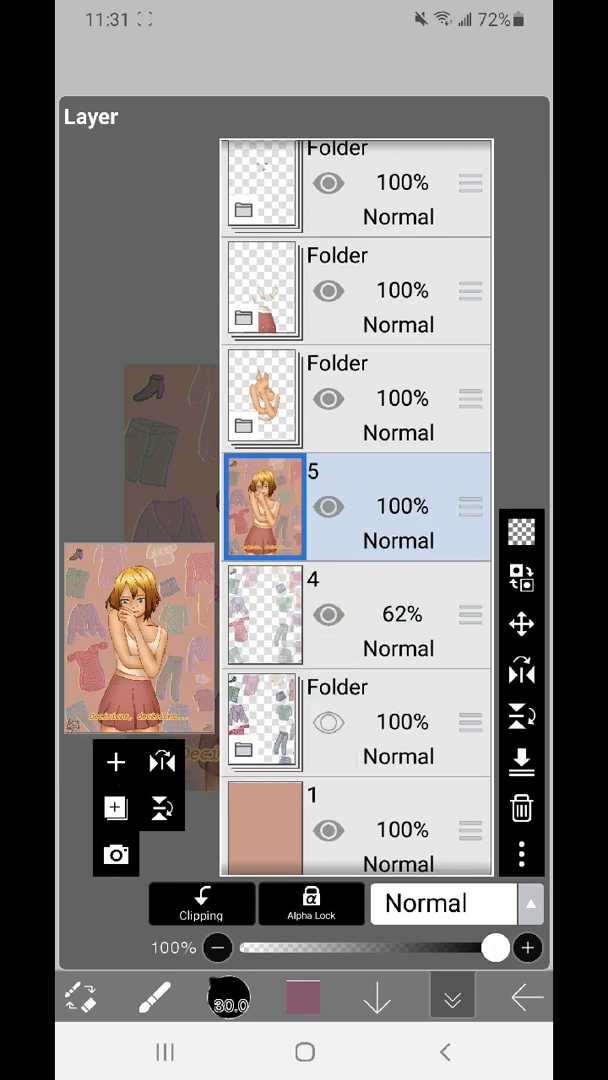